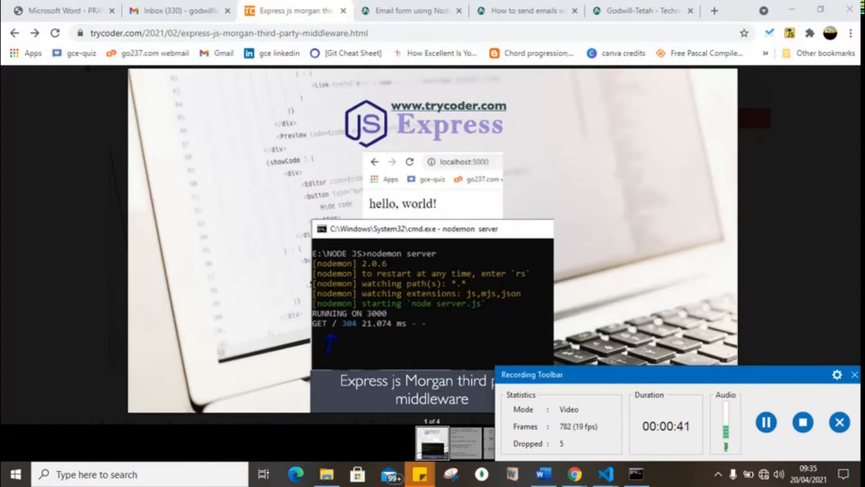
{"action": "mouse_move", "coordinate": [797, 201]}
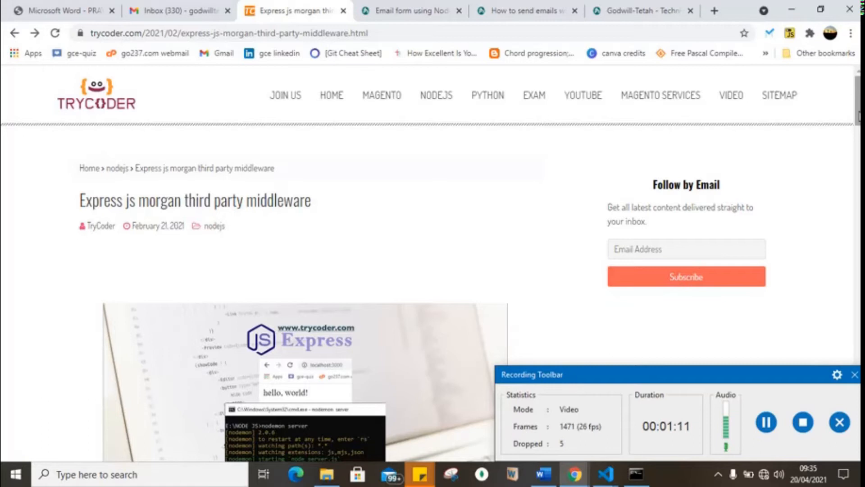
- Scroll the trycoder.com article down to the npm install morgan instruction
{"action": "scroll", "scroll_direction": "down", "scroll_amount": 3}
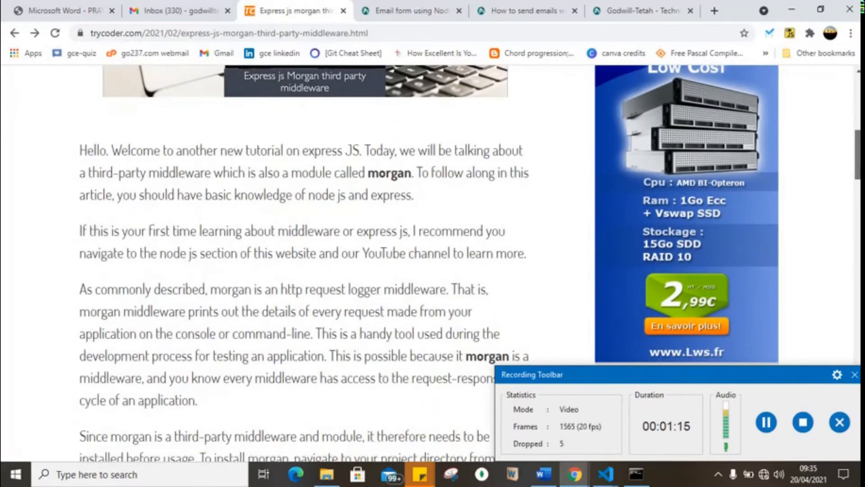
{"action": "scroll", "scroll_direction": "down", "scroll_amount": 3}
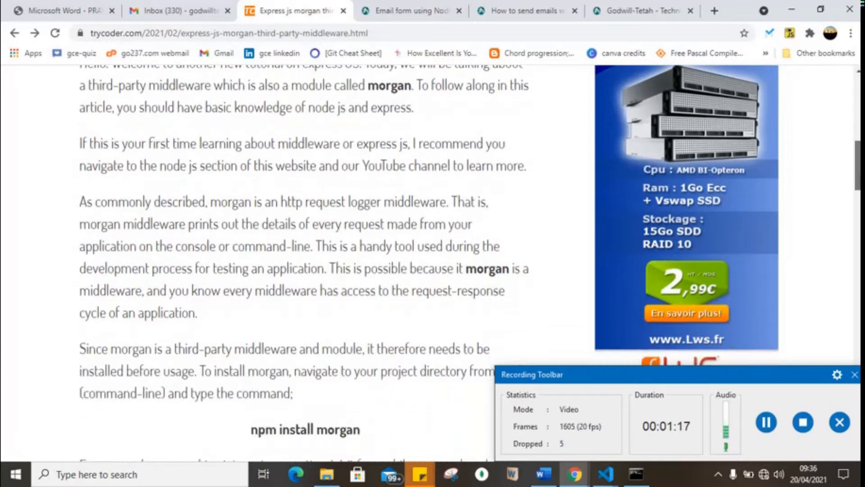
{"action": "scroll", "scroll_direction": "down", "scroll_amount": 3}
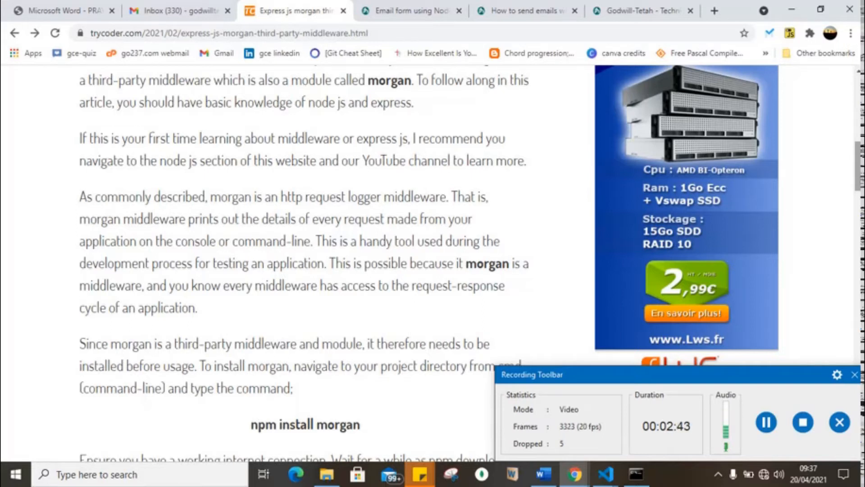
- Scroll the article to the Server.js heading, then switch to the Node-project folder
{"action": "scroll", "scroll_direction": "down", "scroll_amount": 3}
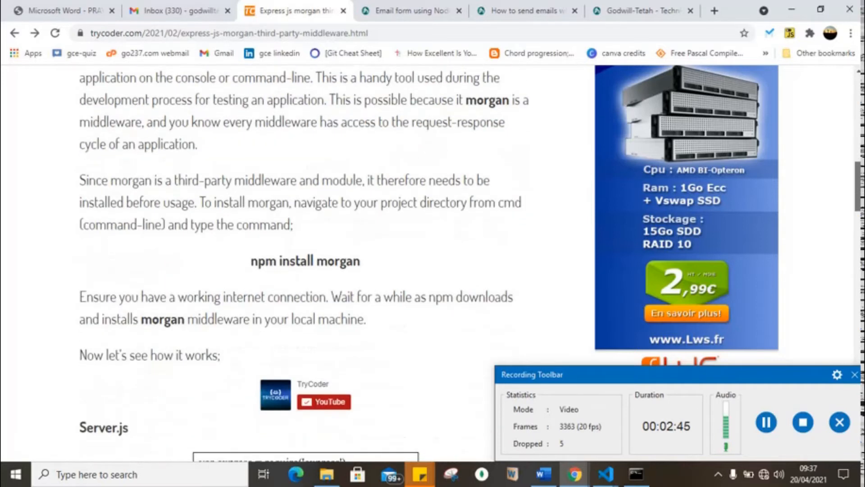
{"action": "scroll", "scroll_direction": "down", "scroll_amount": 3}
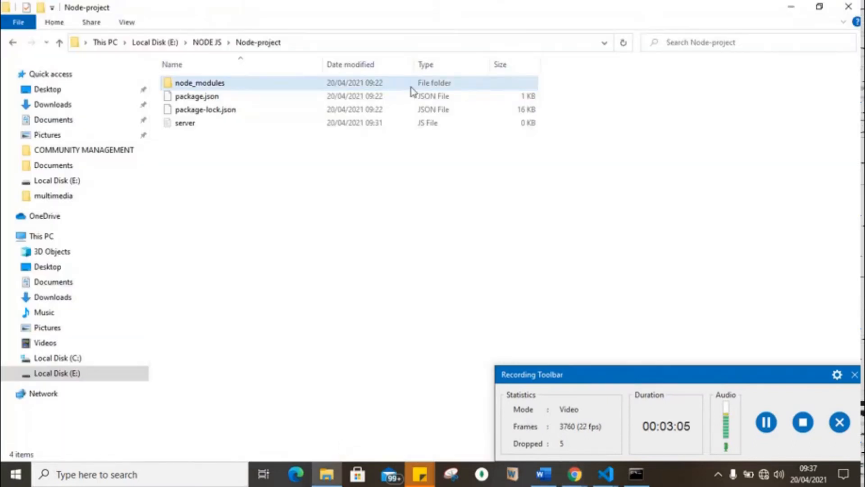
- Launch cmd from the Node-project address bar and run npm i morgan
{"action": "left_click", "coordinate": [332, 42]}
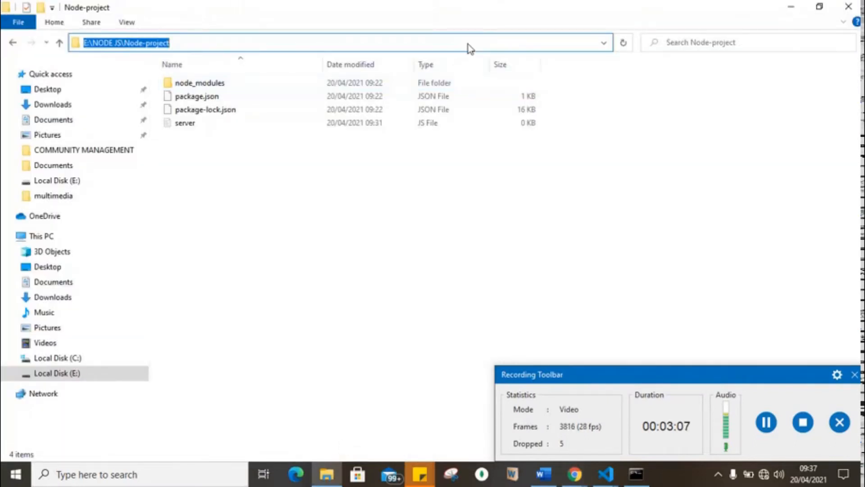
{"action": "type", "text": "C:\\Windows\\System32\\cmd.exe"}
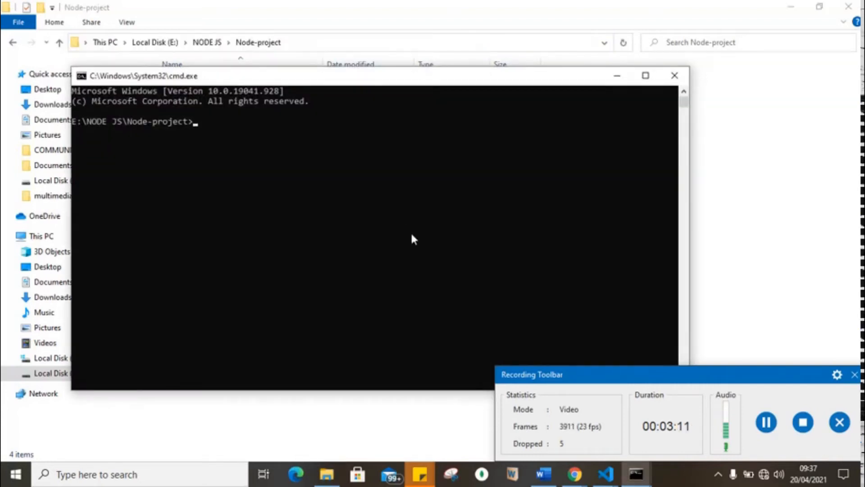
{"action": "type", "text": "n"}
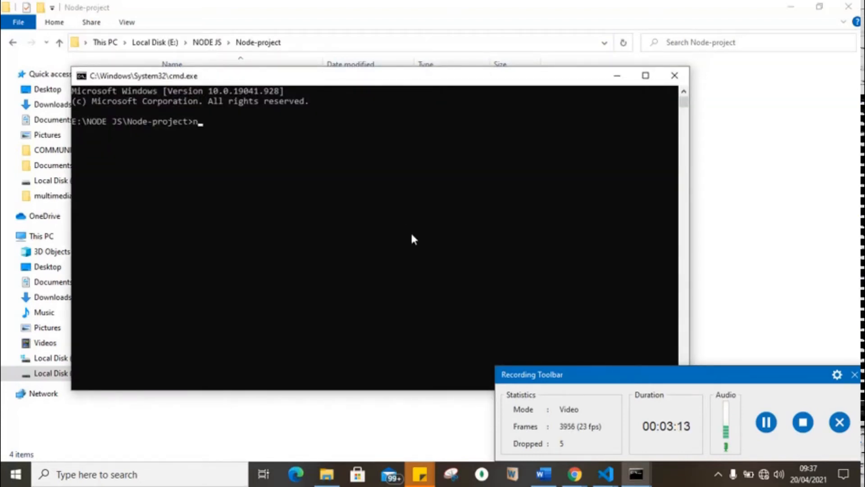
{"action": "type", "text": "pm i"}
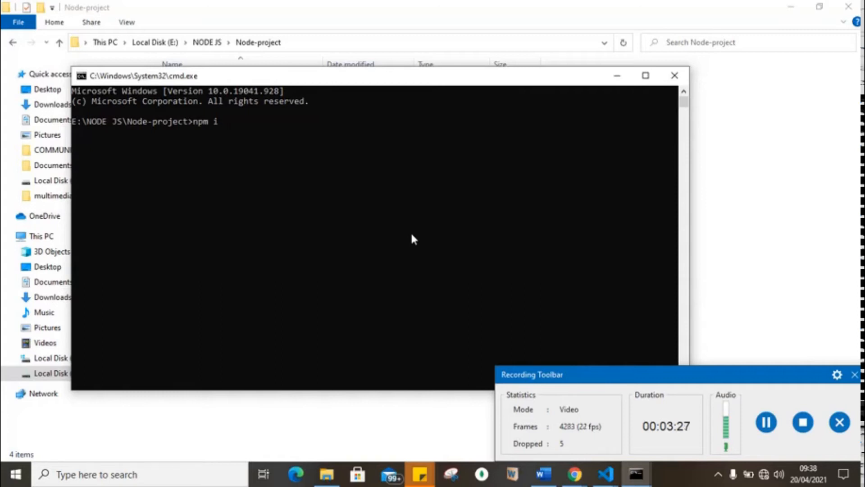
{"action": "type", "text": "express m"}
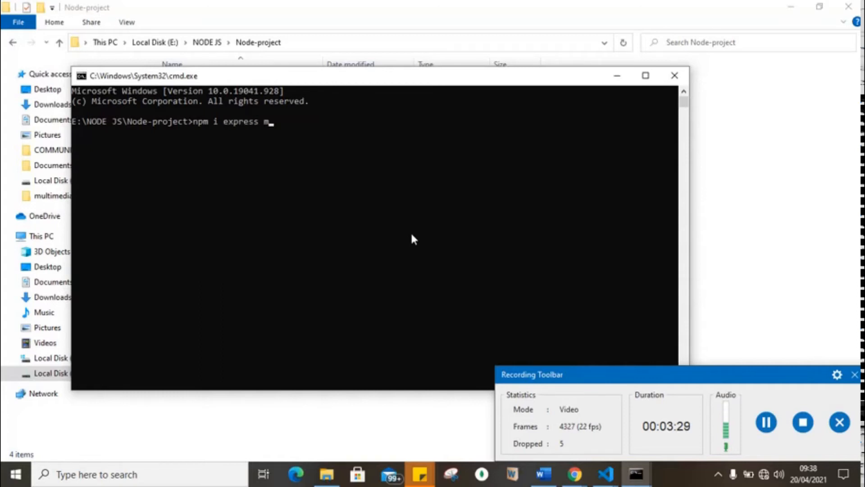
{"action": "type", "text": "organ"}
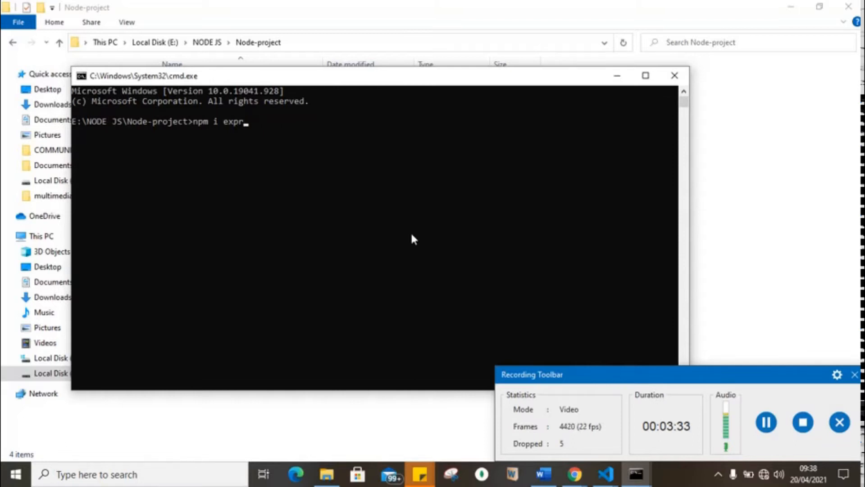
{"action": "key", "text": "BackSpace"}
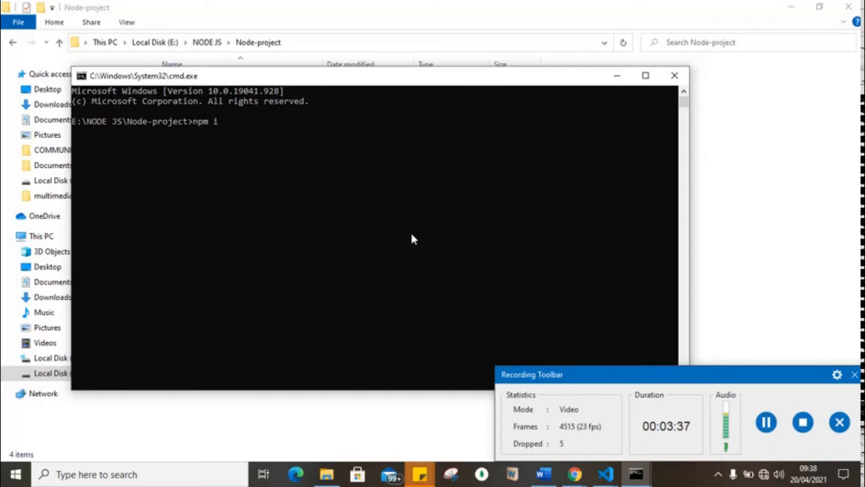
{"action": "type", "text": "morg"}
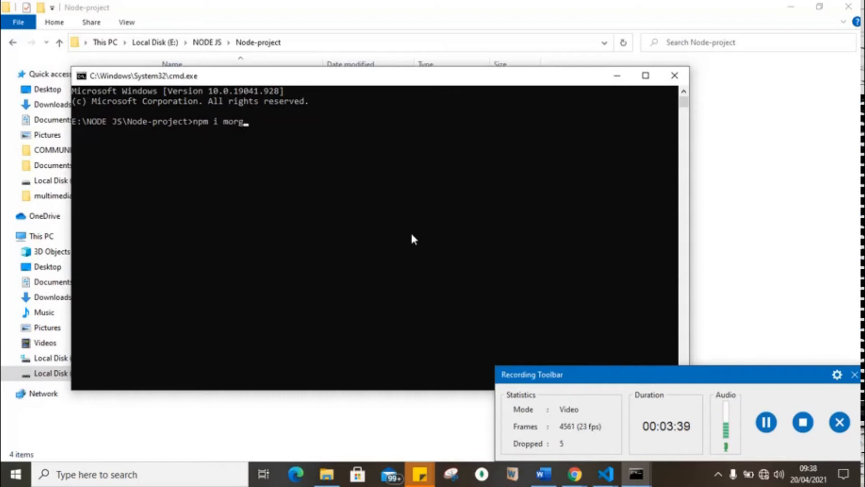
{"action": "type", "text": "an"}
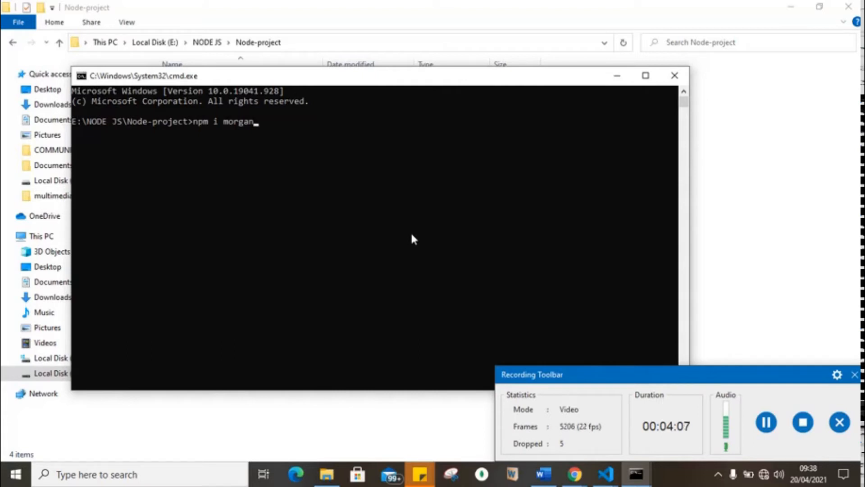
{"action": "key", "text": "Enter"}
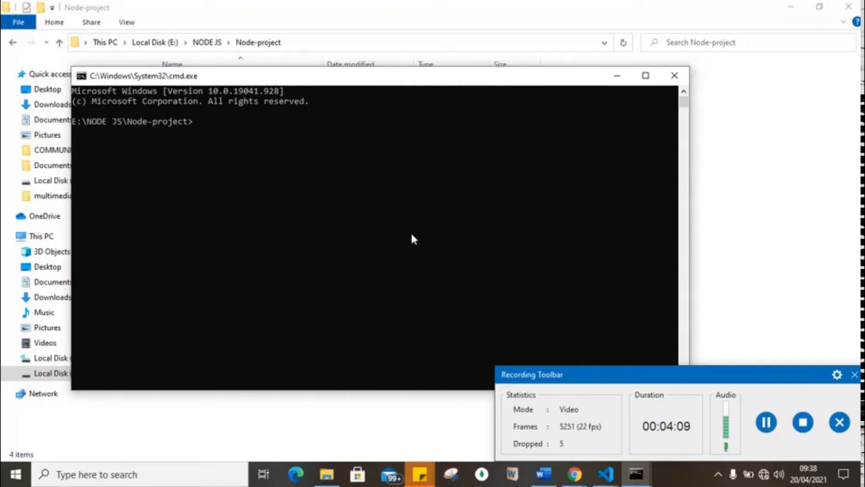
- Write var express = require('express'); and var app = express(); in server.js
{"action": "left_click", "coordinate": [674, 76]}
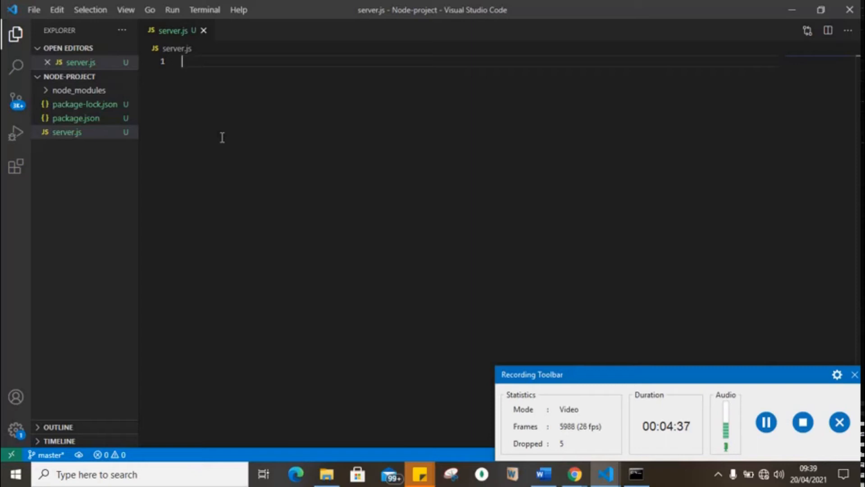
{"action": "type", "text": "var"}
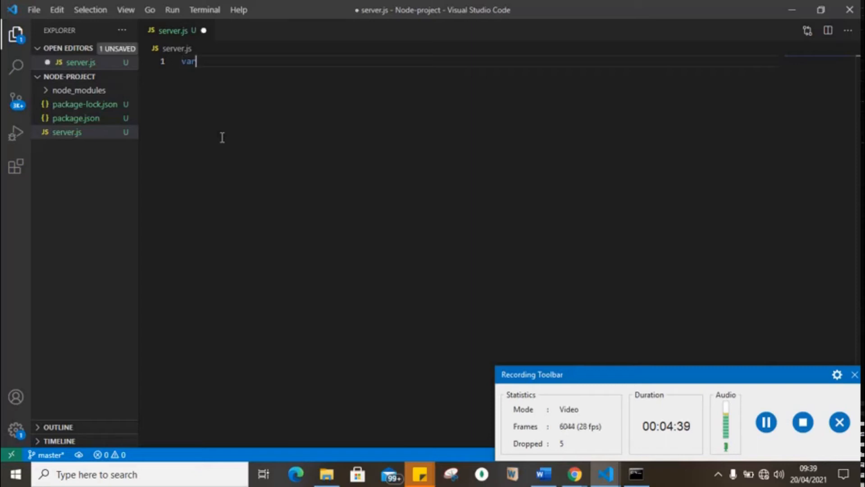
{"action": "type", "text": "express = require ("}
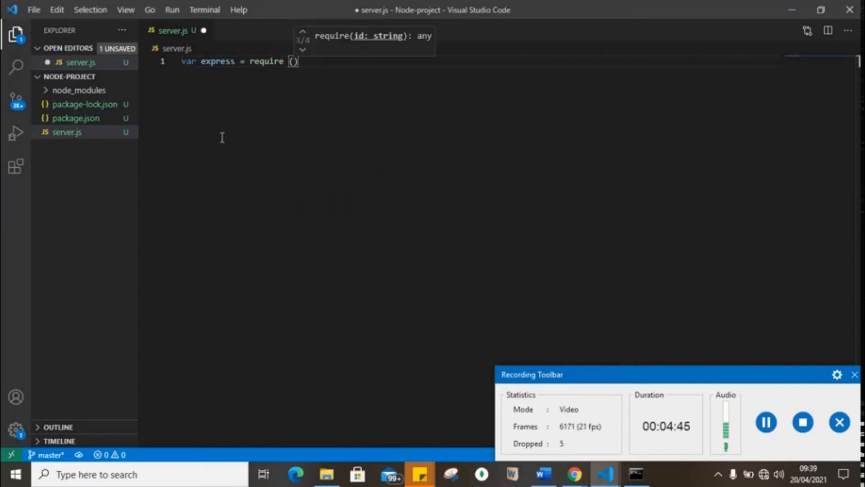
{"action": "type", "text": "'express'"}
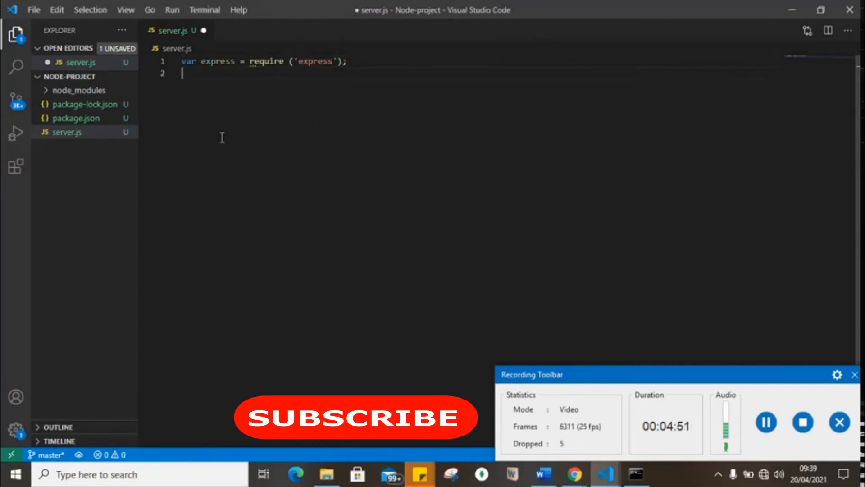
{"action": "type", "text": "var app"}
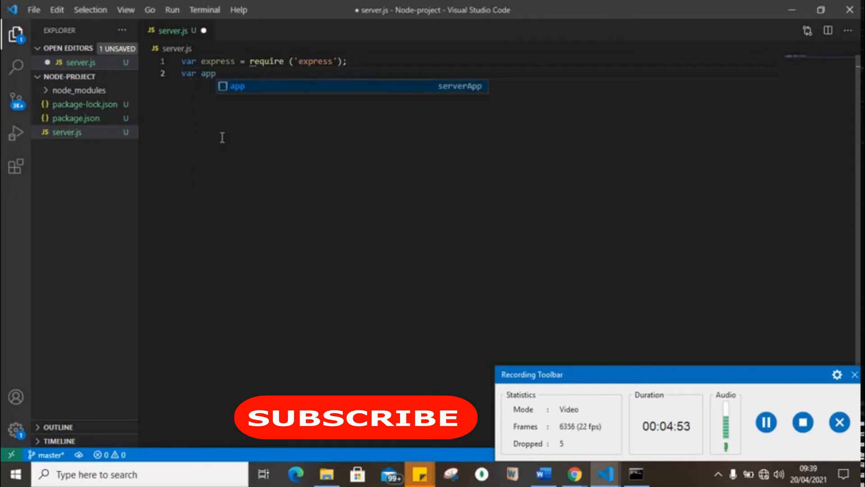
{"action": "type", "text": "="}
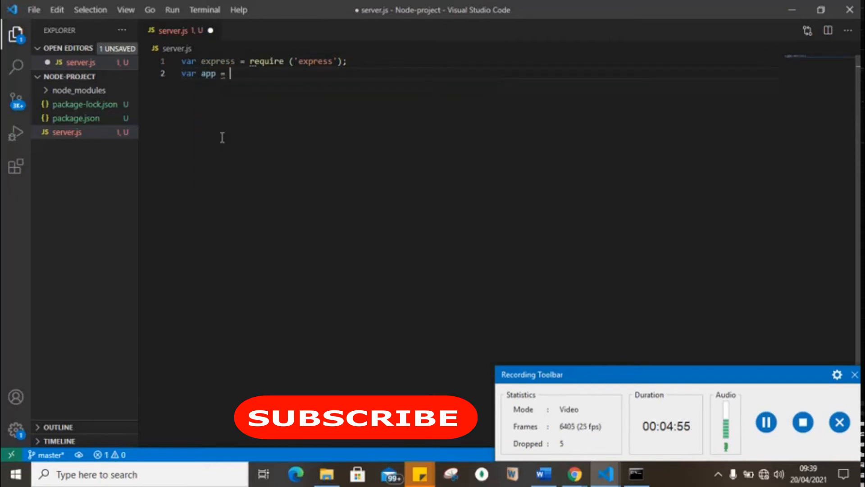
{"action": "type", "text": "express"}
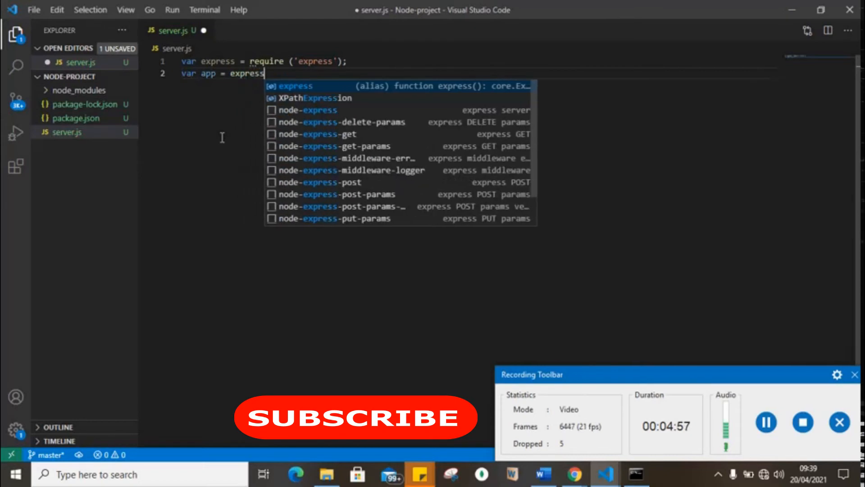
{"action": "type", "text": "();"}
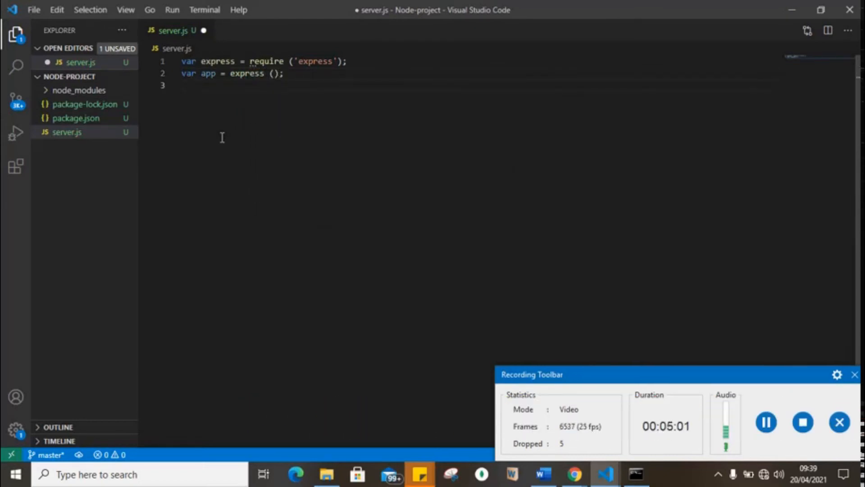
{"action": "key", "text": "Enter"}
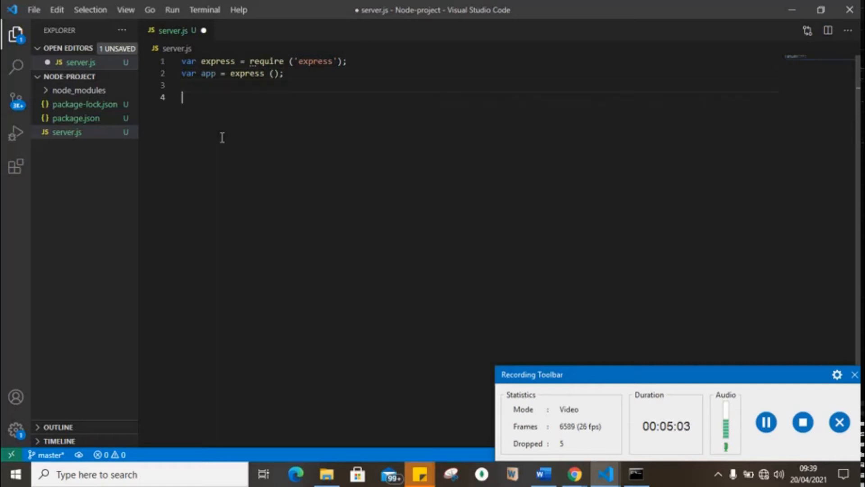
- Add an app.get('/') route whose callback sends 'Hello World. Welcome to morgan!'
{"action": "type", "text": "app.get ("}
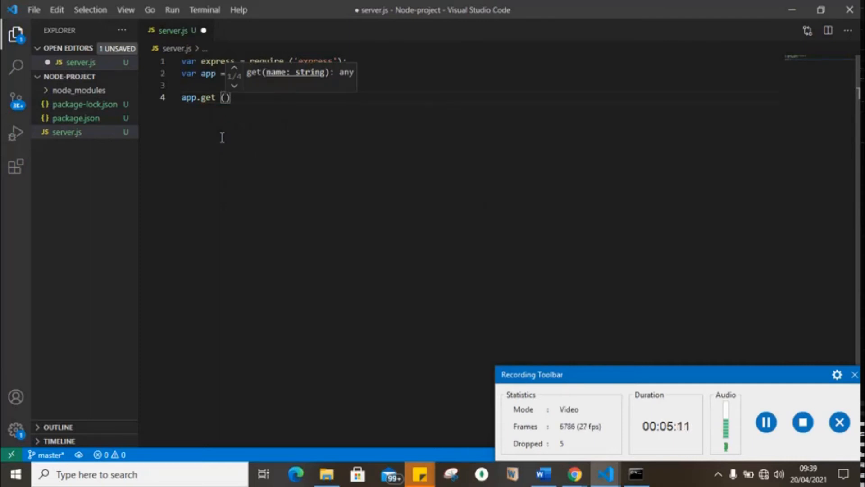
{"action": "type", "text": "'"}
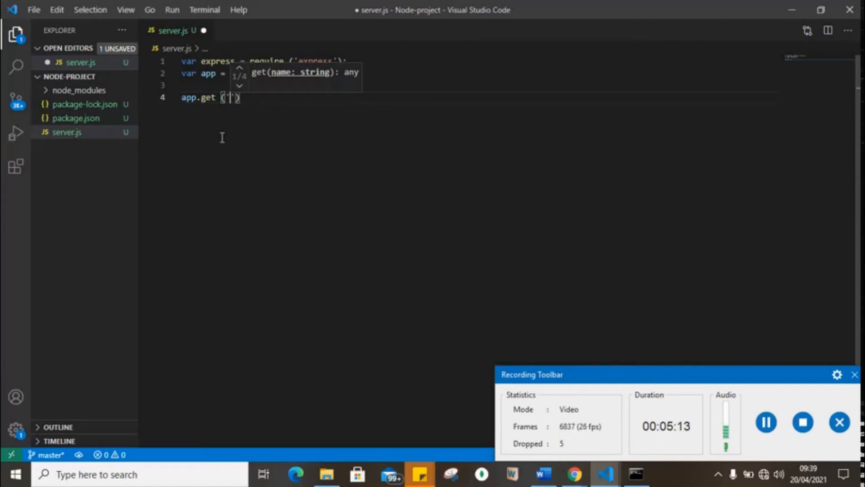
{"action": "type", "text": ", function"}
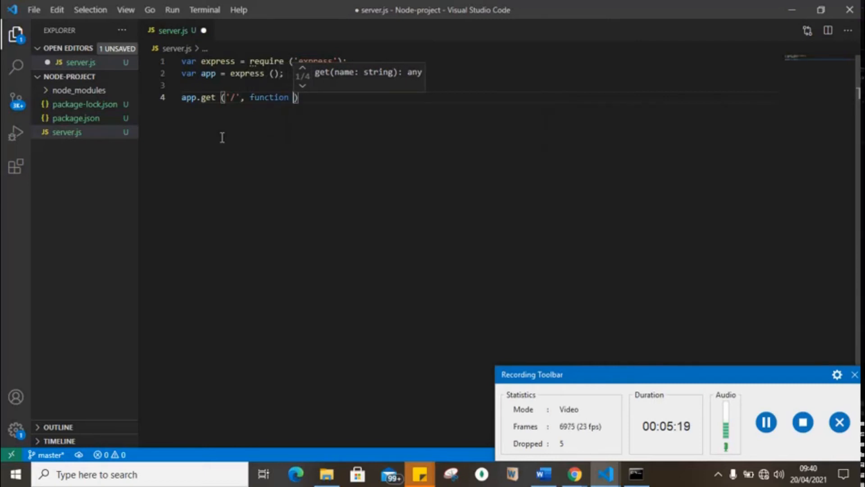
{"action": "type", "text": "req, res"}
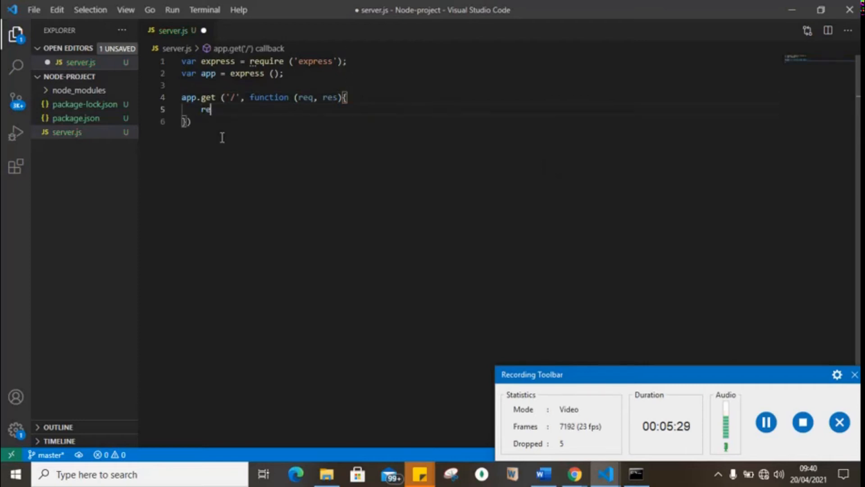
{"action": "type", "text": ".send"}
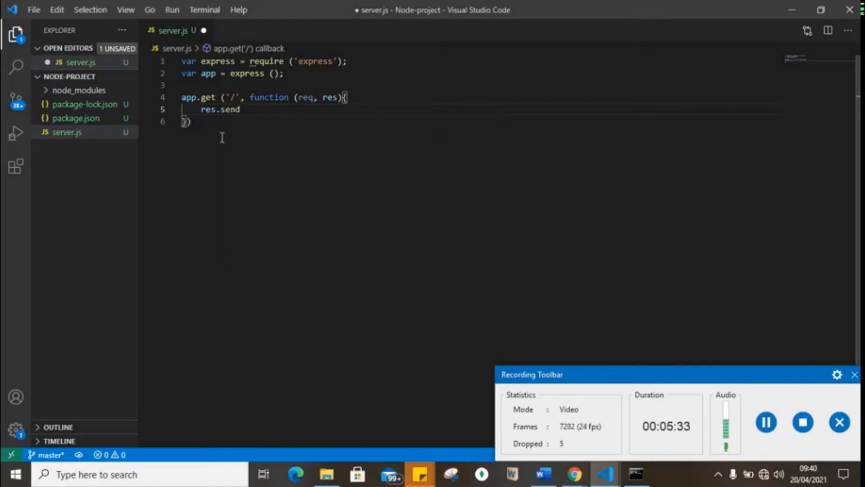
{"action": "type", "text": "('')"}
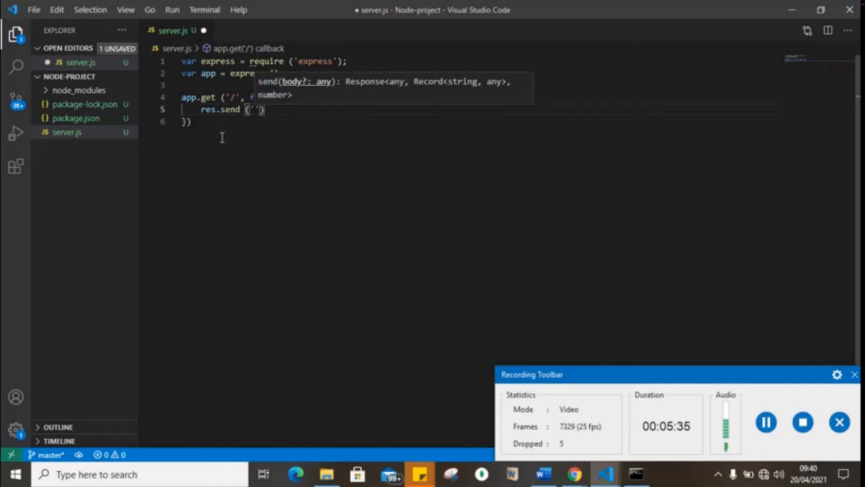
{"action": "type", "text": "Hello World."}
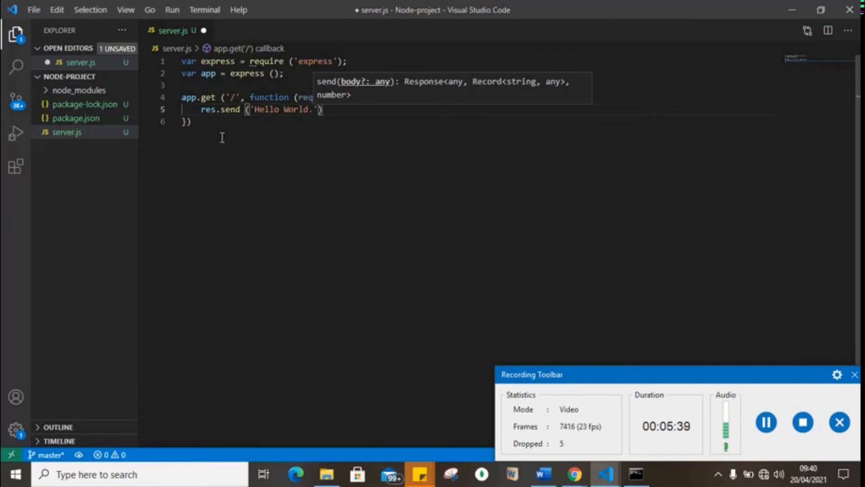
{"action": "type", "text": "W"}
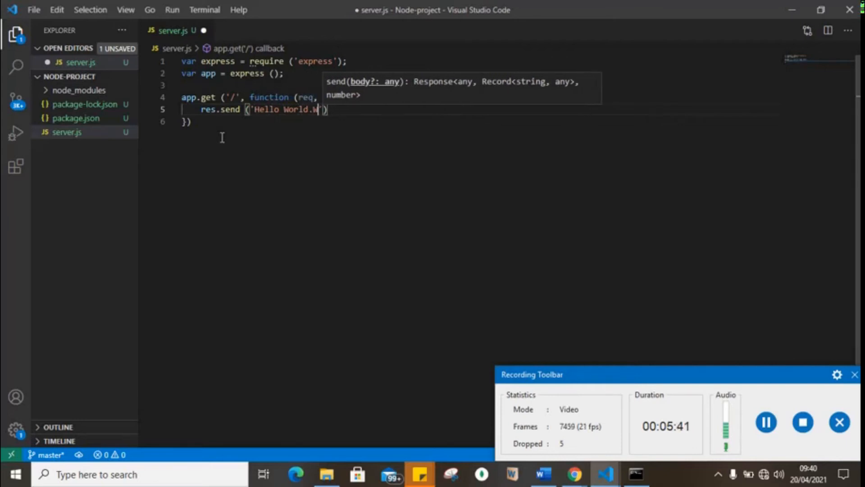
{"action": "type", "text": "elcome to morga"}
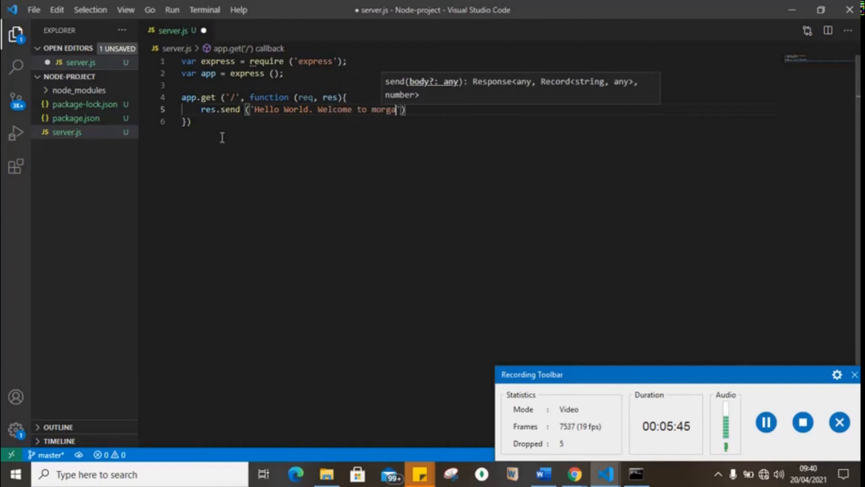
{"action": "type", "text": "n!"}
{"action": "left_click", "coordinate": [324, 121]}
{"action": "type", "text": ";"}
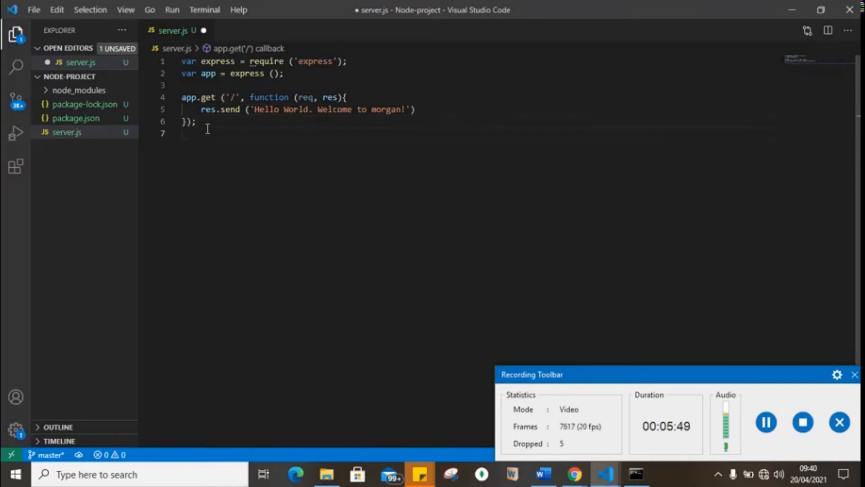
- Add app.listen(3000) with a callback logging 'Running on port 3000'
{"action": "type", "text": "a"}
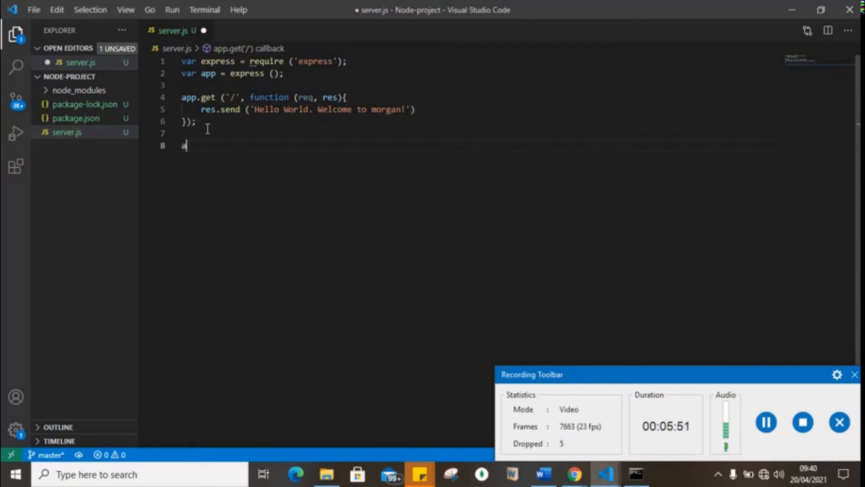
{"action": "type", "text": "pp."}
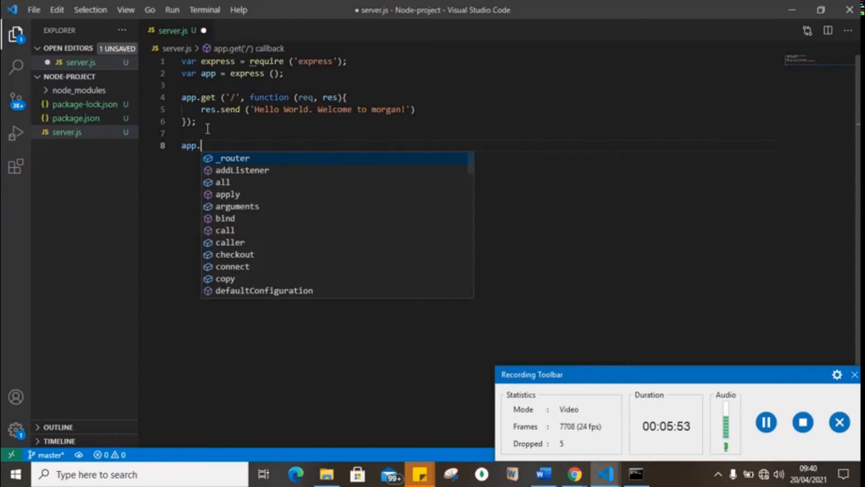
{"action": "type", "text": "listen"}
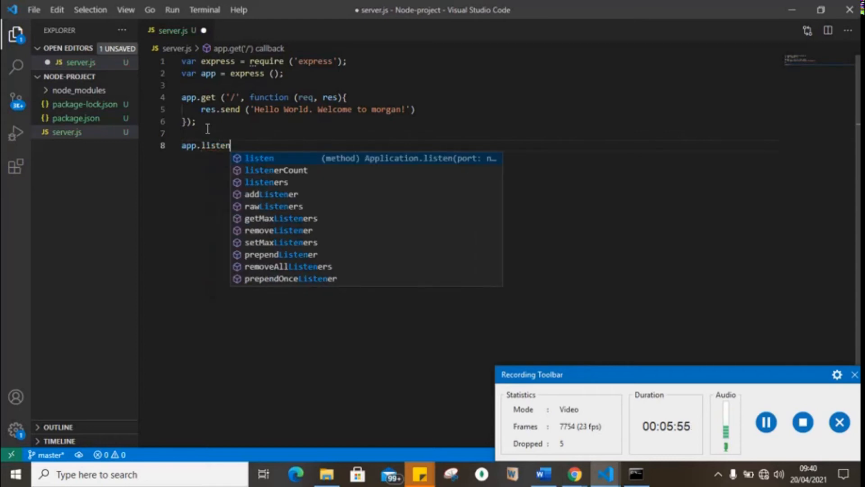
{"action": "type", "text": "("}
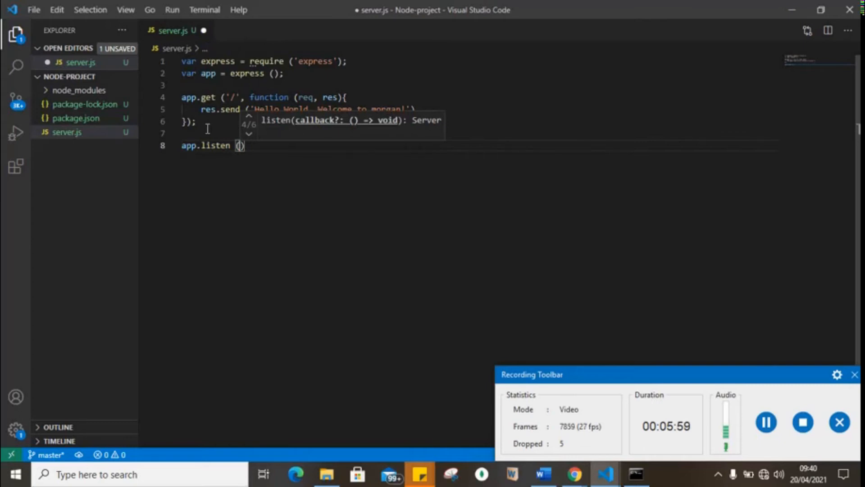
{"action": "type", "text": "300"}
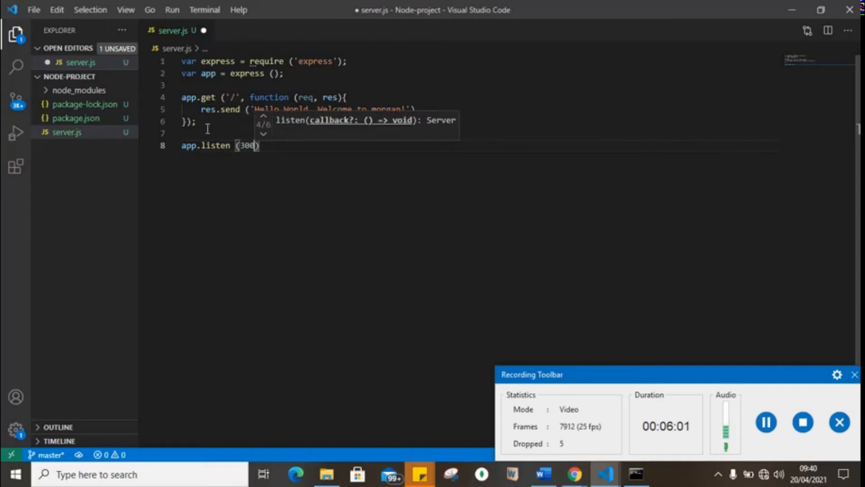
{"action": "type", "text": "0,"}
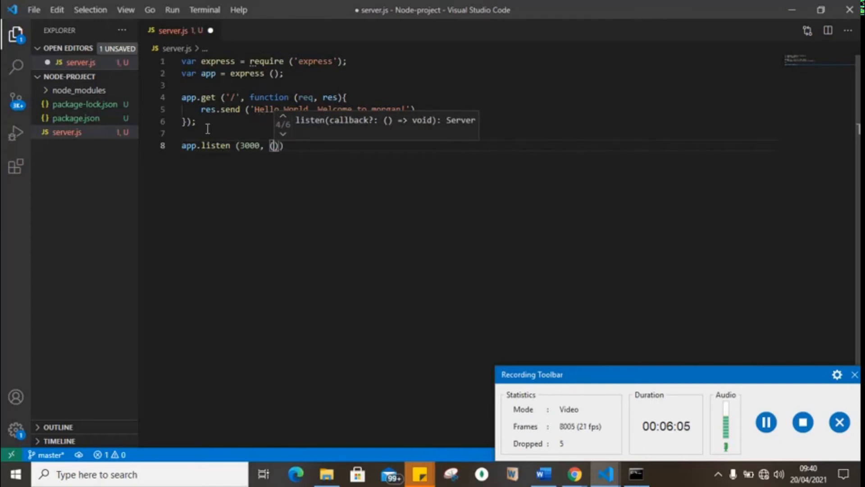
{"action": "type", "text": "()=>"}
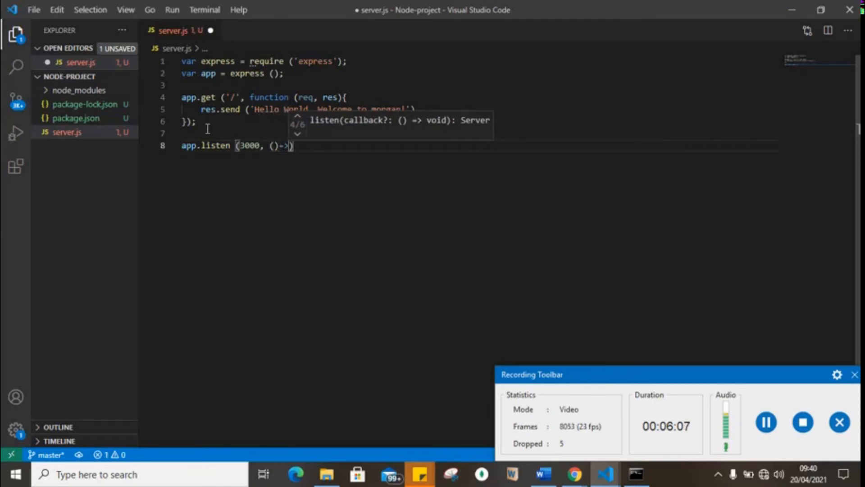
{"action": "type", "text": "{"}
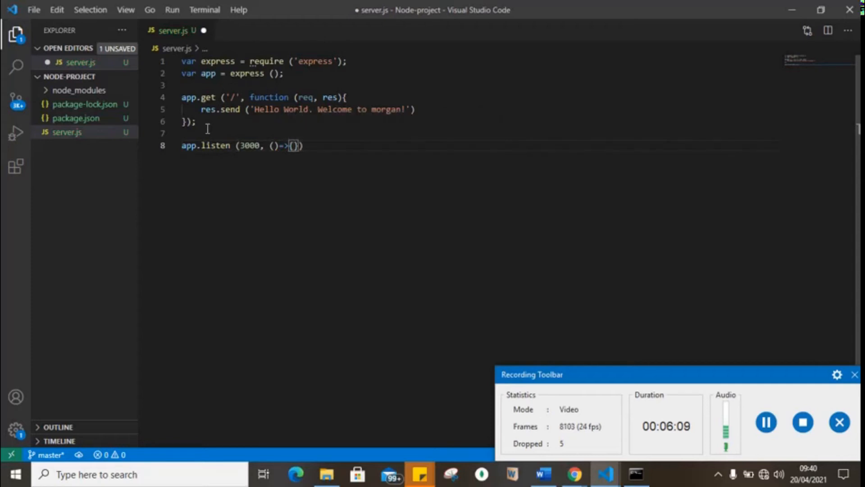
{"action": "key", "text": "Enter"}
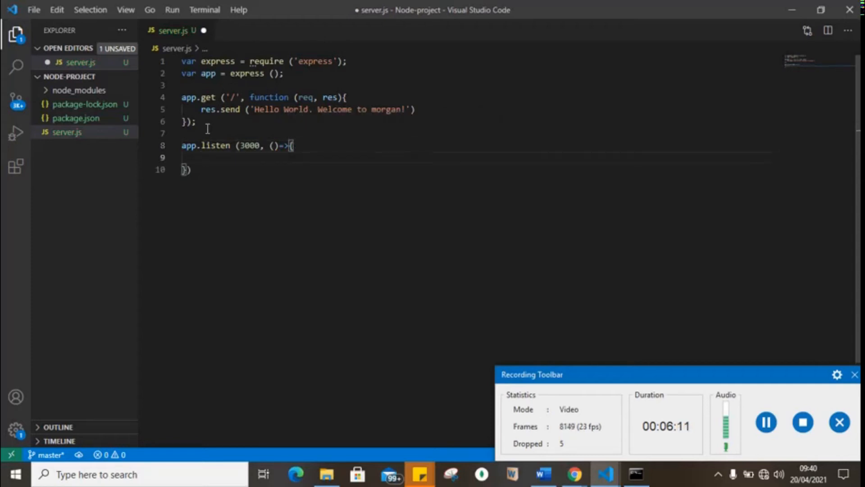
{"action": "type", "text": "console.log ("}
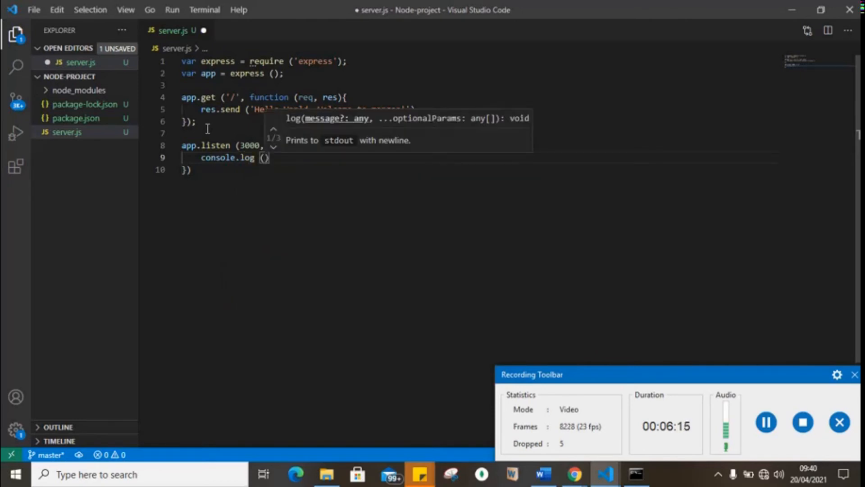
{"action": "type", "text": "'Runn'"}
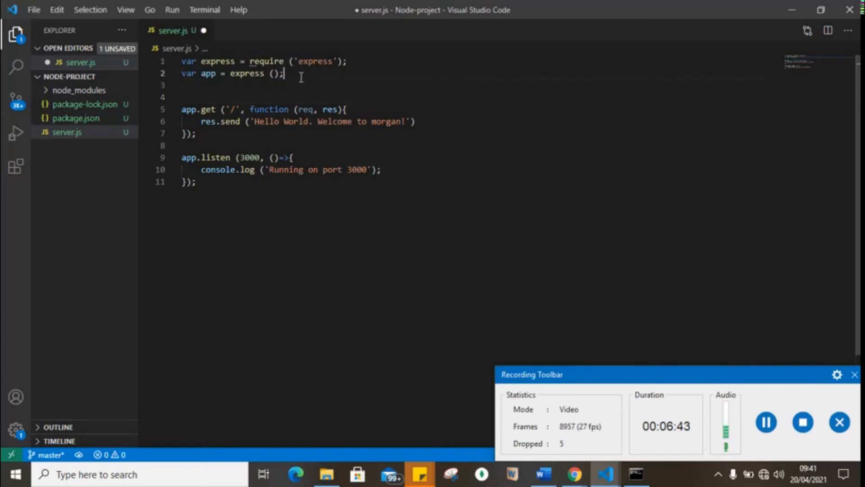
- Type a morgan = require('morgan') line below the app declaration, then start an 'app.' line
{"action": "key", "text": "Enter"}
{"action": "type", "text": "var app"}
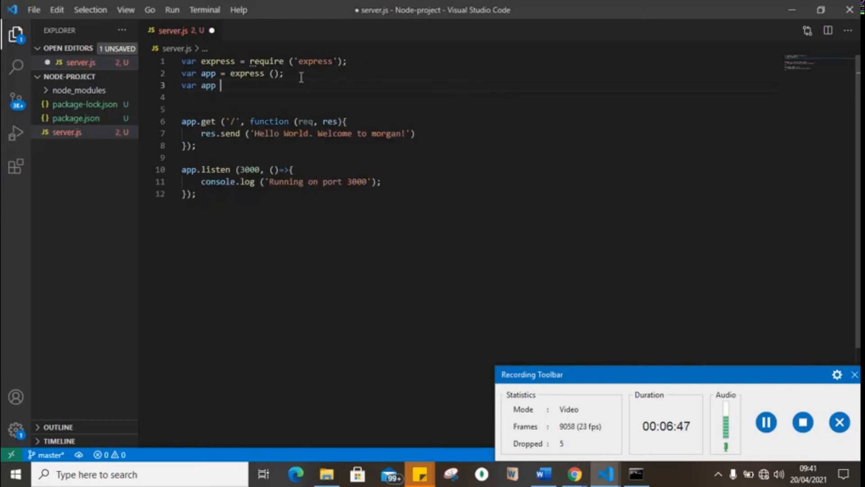
{"action": "type", "text": "="}
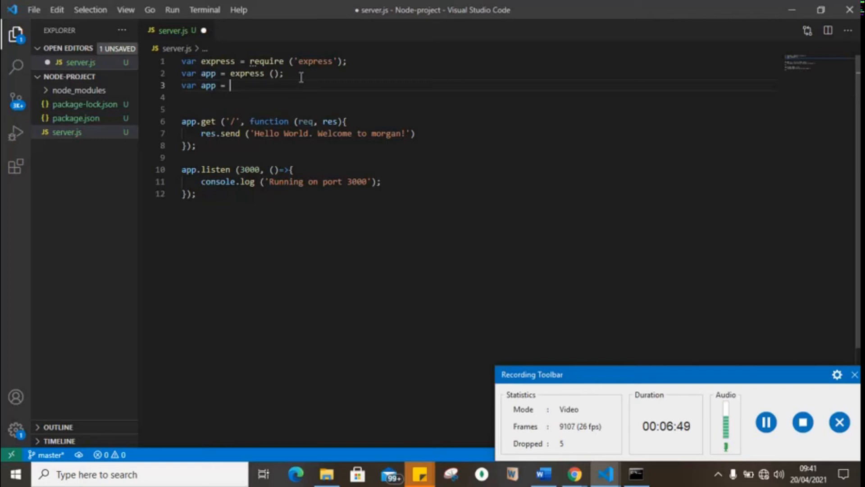
{"action": "key", "text": "Backspace"}
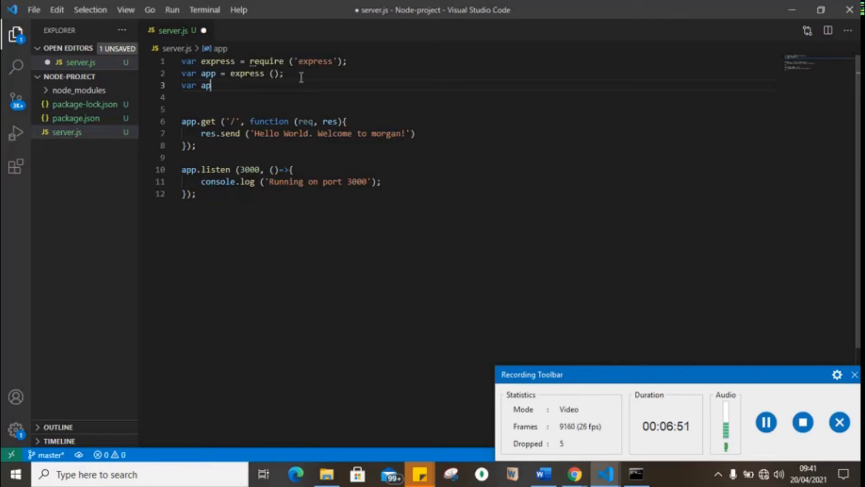
{"action": "type", "text": "morgan"}
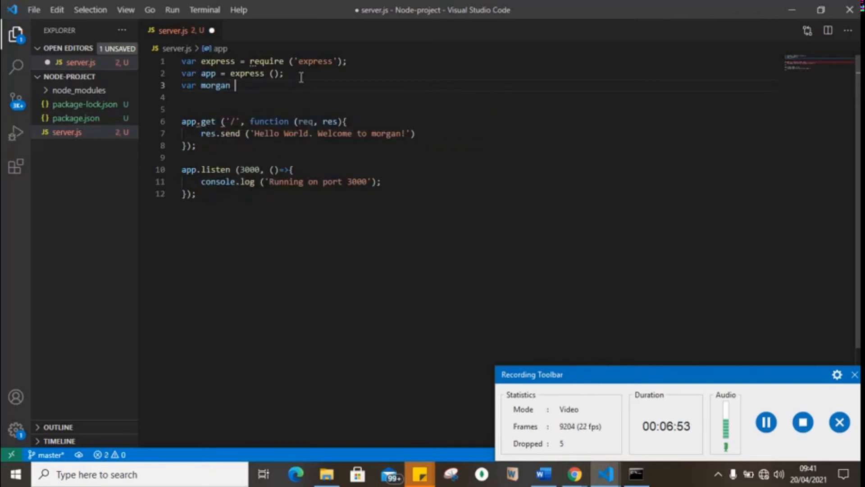
{"action": "type", "text": "="}
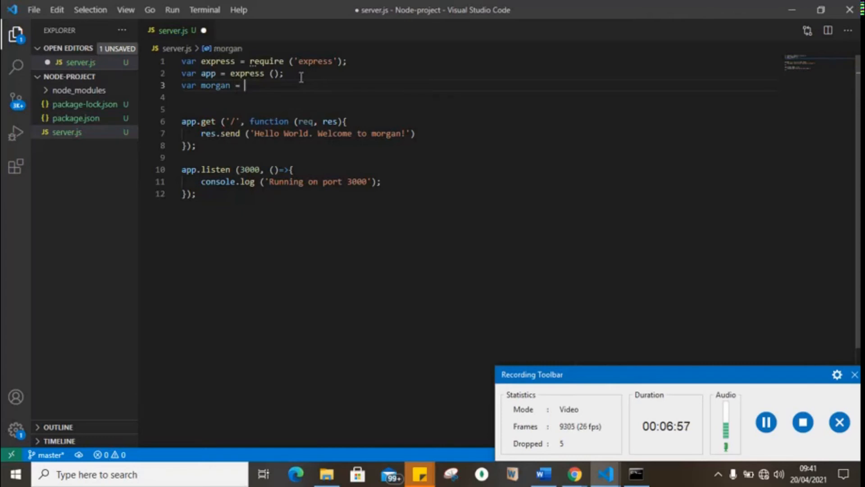
{"action": "type", "text": "require ('"}
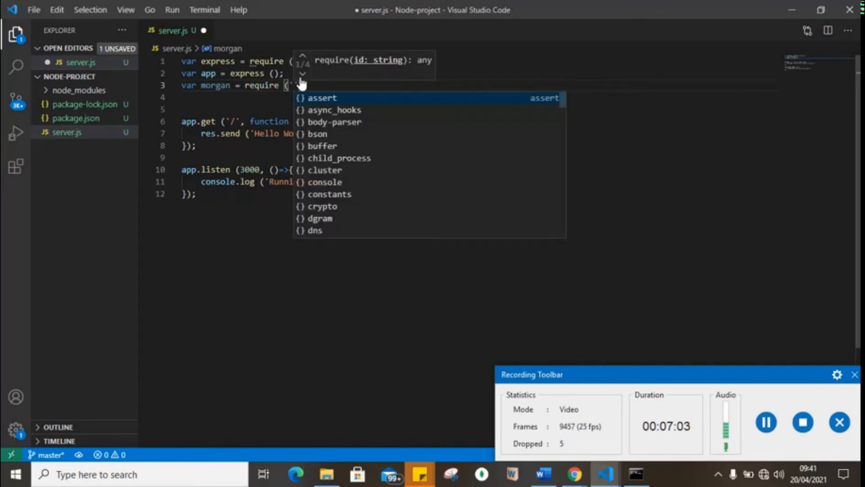
{"action": "type", "text": "morgan');"}
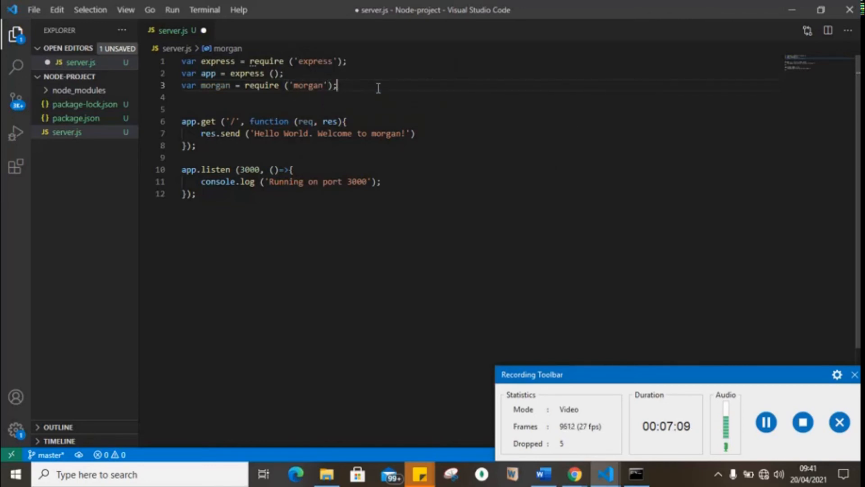
{"action": "key", "text": "Enter"}
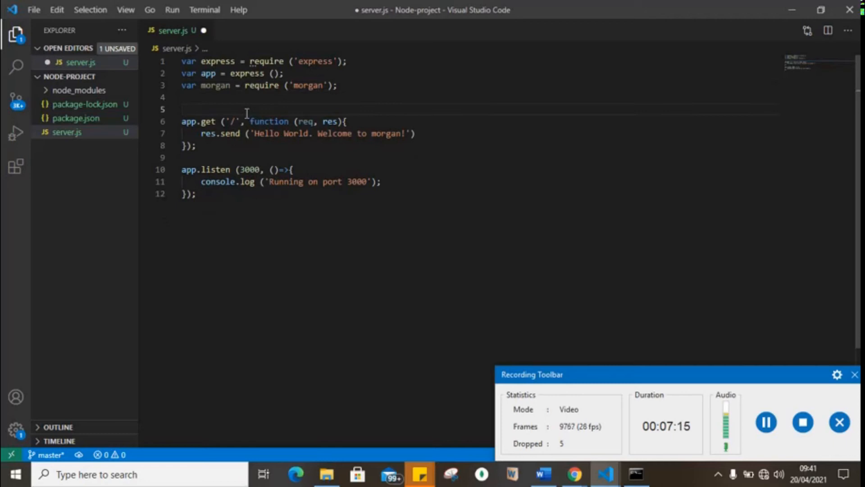
{"action": "type", "text": "app."}
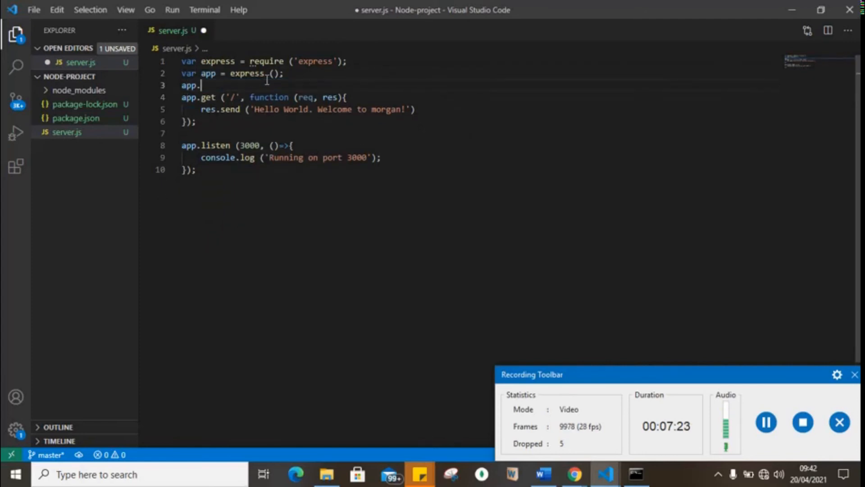
- Complete the statement as app.use(morgan('dev')); and save server.js
{"action": "key", "text": "Enter"}
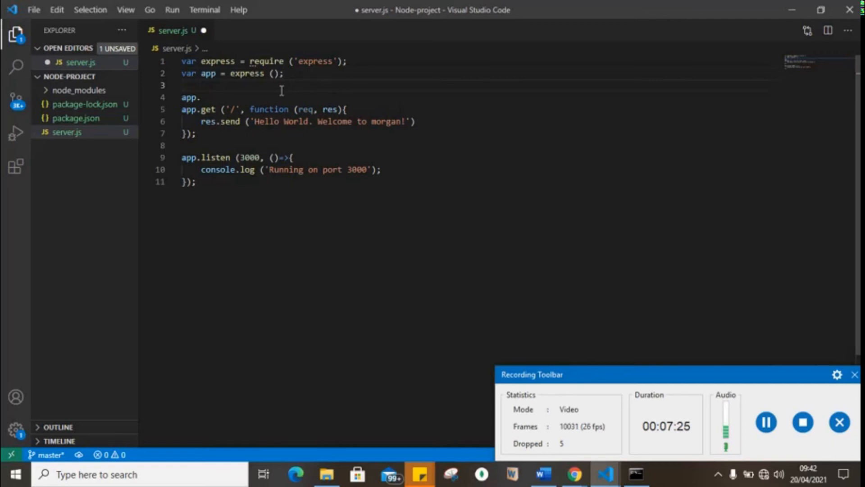
{"action": "type", "text": "use"}
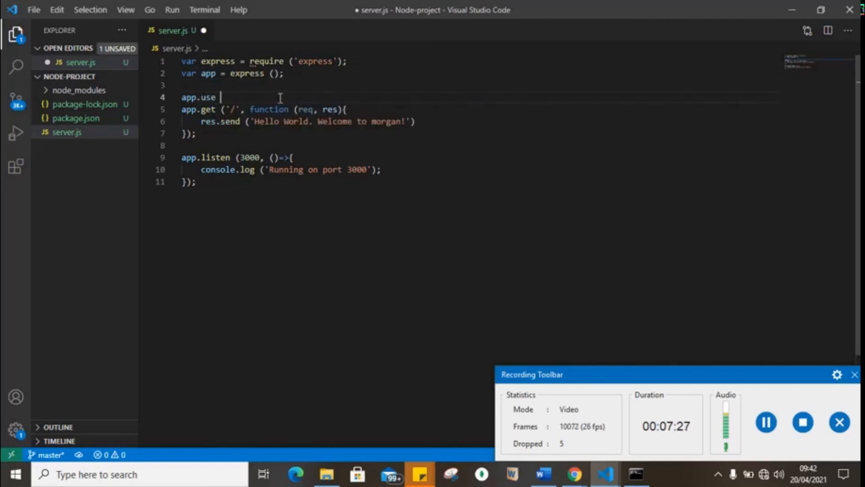
{"action": "type", "text": "()"}
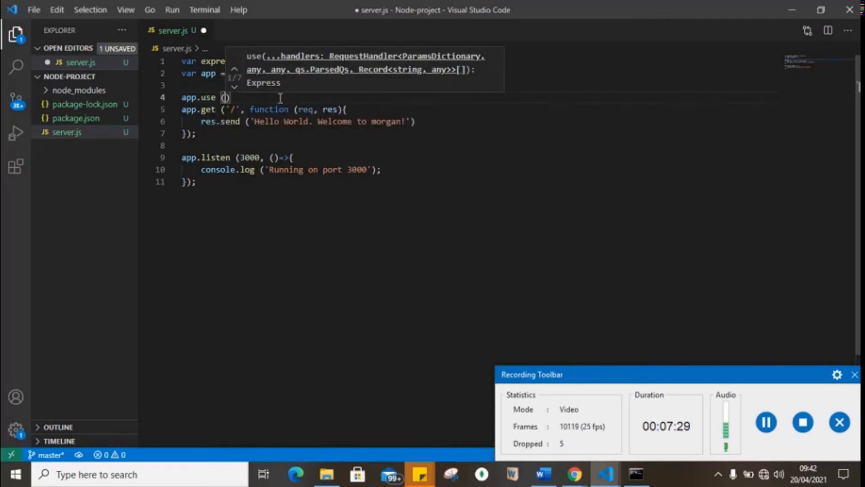
{"action": "type", "text": "="}
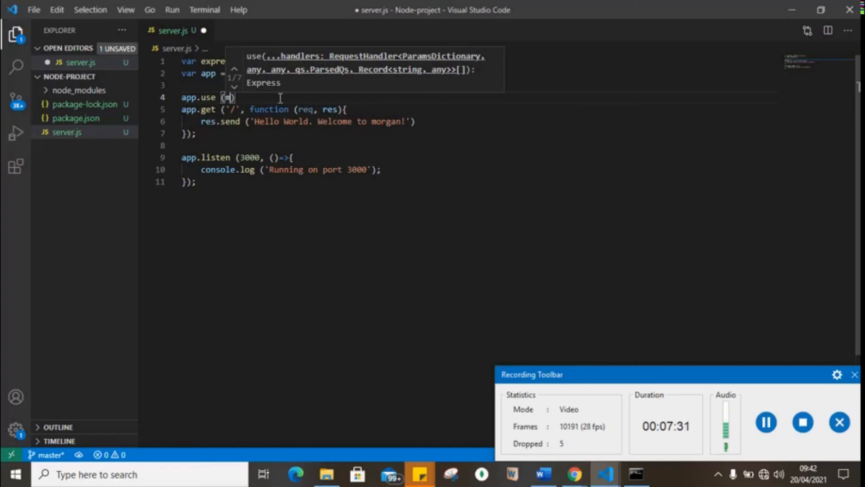
{"action": "type", "text": "morgan('dev"}
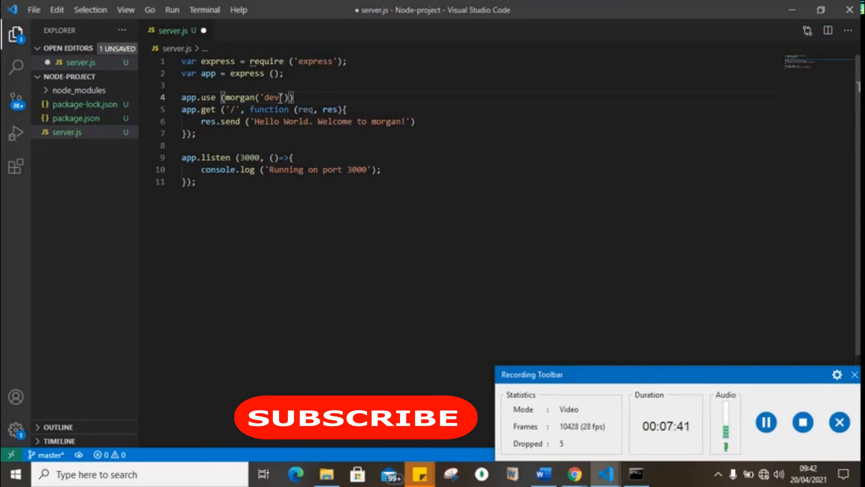
{"action": "type", "text": ";"}
{"action": "type", "text": "node"}
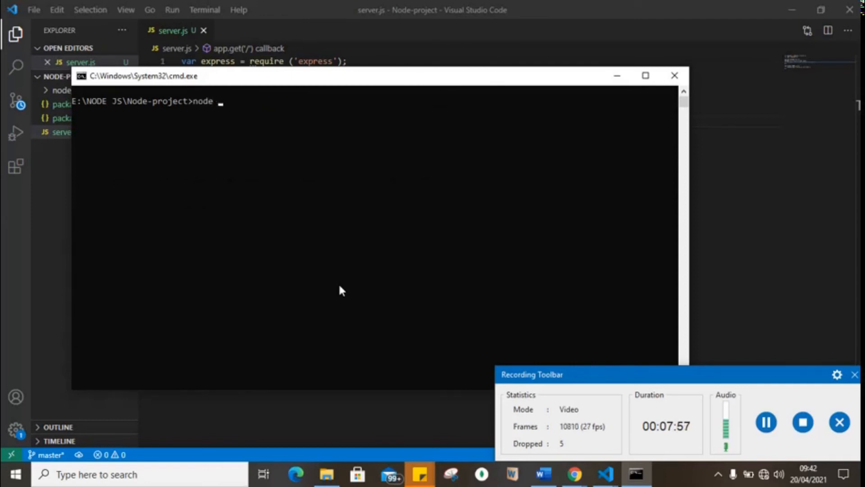
- Run node server in the Node-project Command Prompt
{"action": "type", "text": "server"}
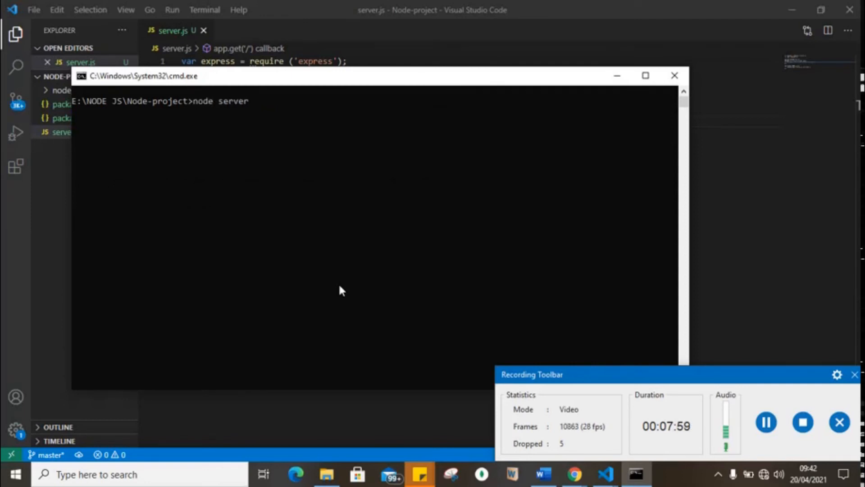
{"action": "key", "text": "Enter"}
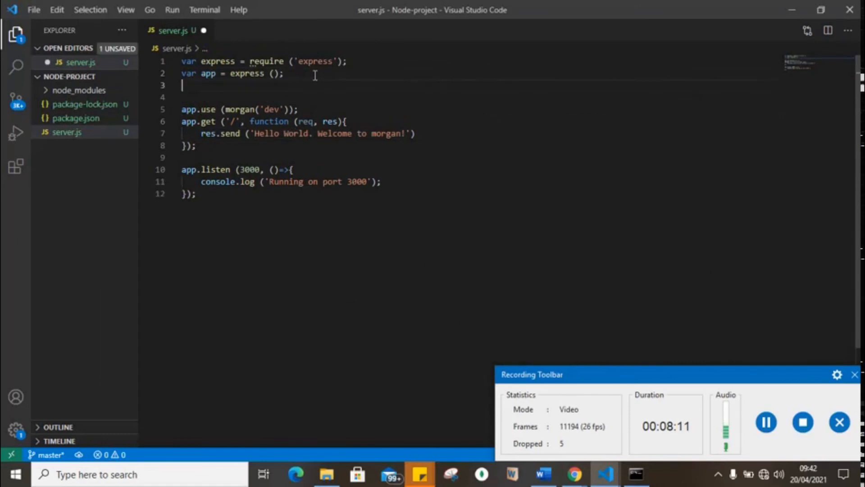
- Type var morgan = require('morgan'); on line 3 of server.js
{"action": "type", "text": "var m"}
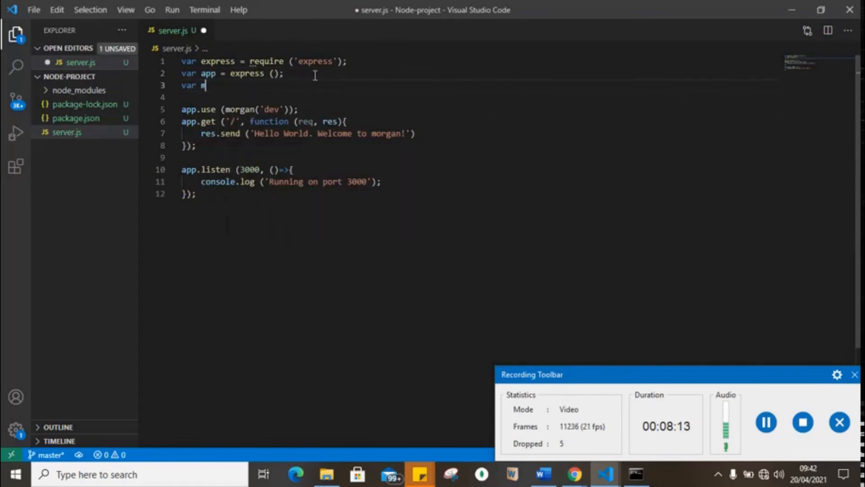
{"action": "type", "text": "organ ="}
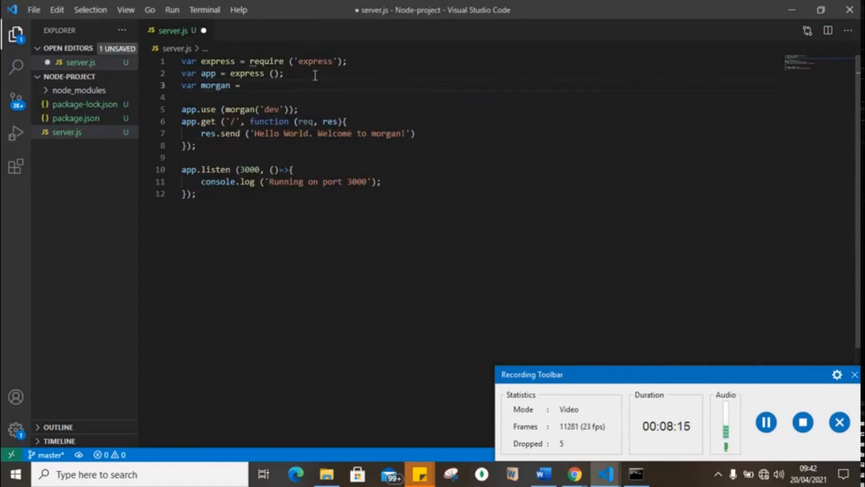
{"action": "type", "text": "require ("}
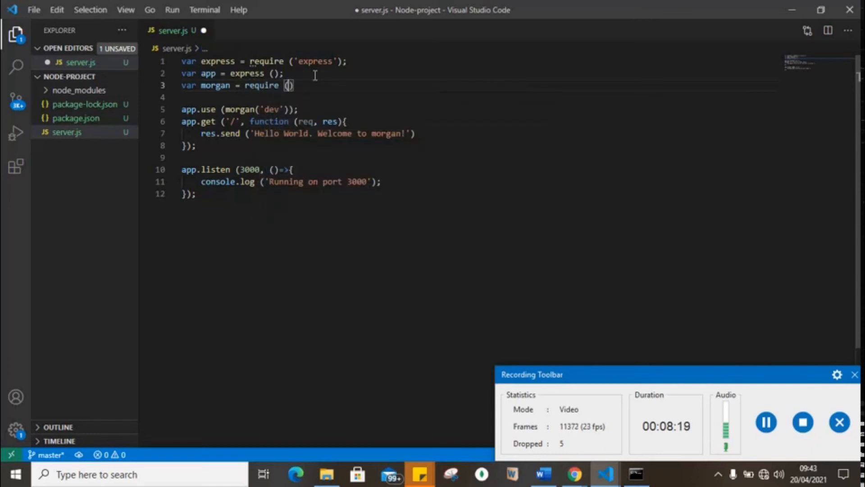
{"action": "type", "text": "'"}
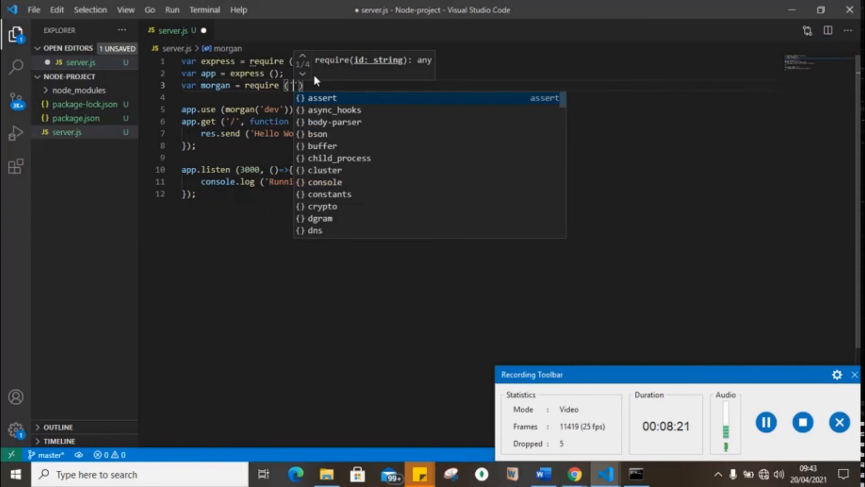
{"action": "type", "text": "morgan"}
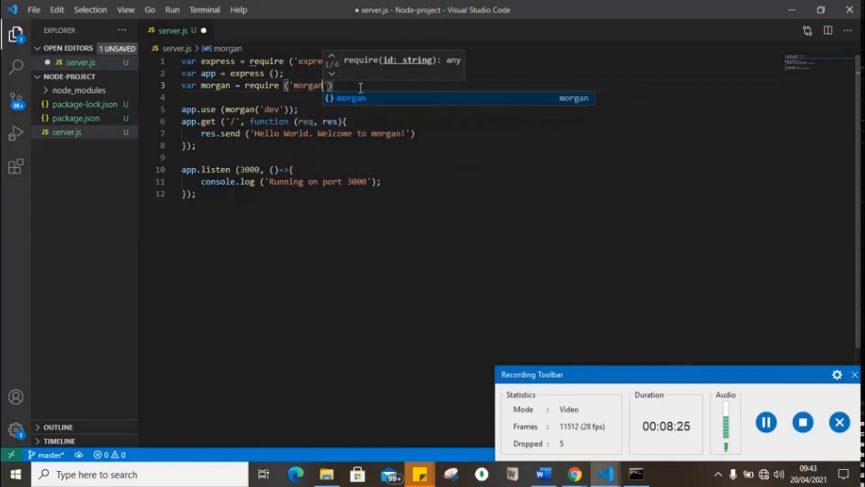
{"action": "key", "text": "Escape"}
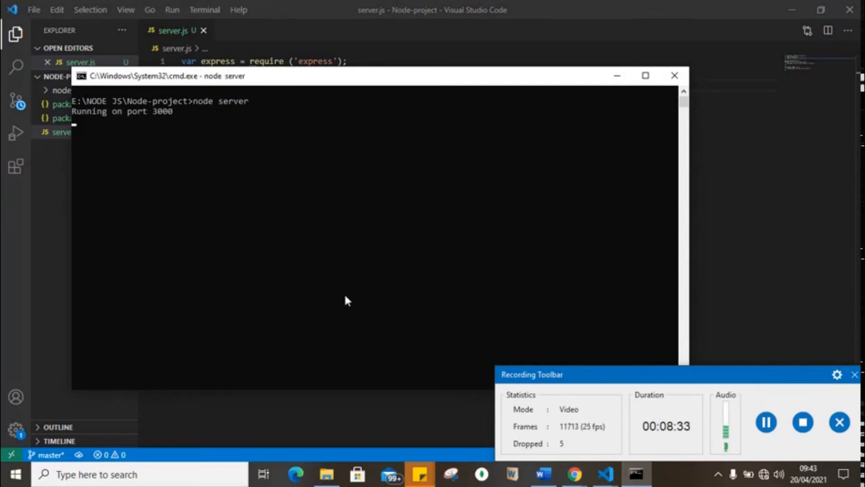
{"action": "mouse_move", "coordinate": [615, 76]}
{"action": "type", "text": "lo"}
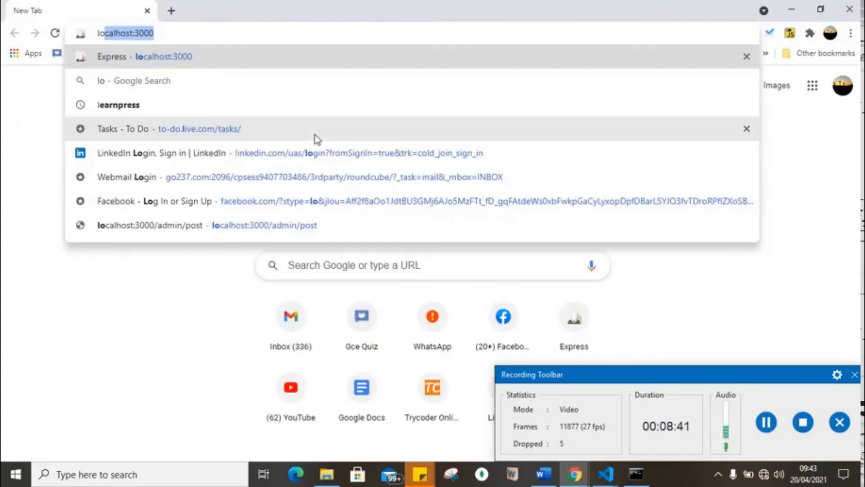
- Load localhost:3000 in Chrome to show the Hello World page and log 'GET / 200'
{"action": "key", "text": "Enter"}
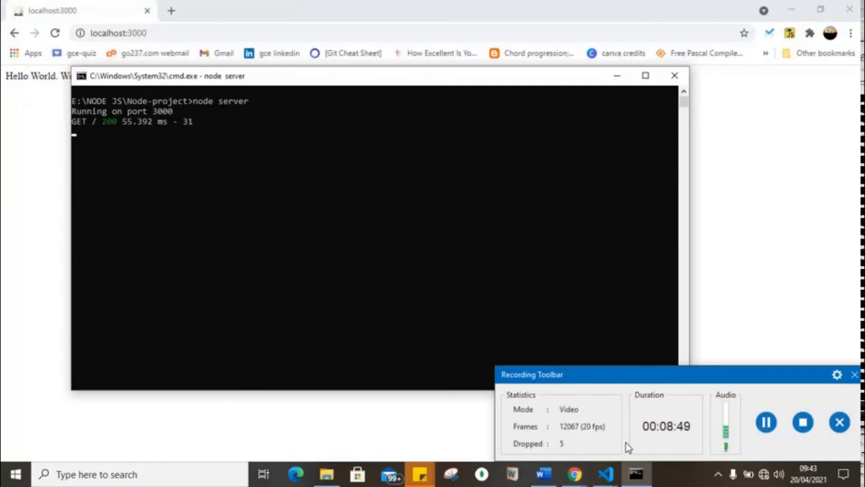
{"action": "mouse_move", "coordinate": [293, 239]}
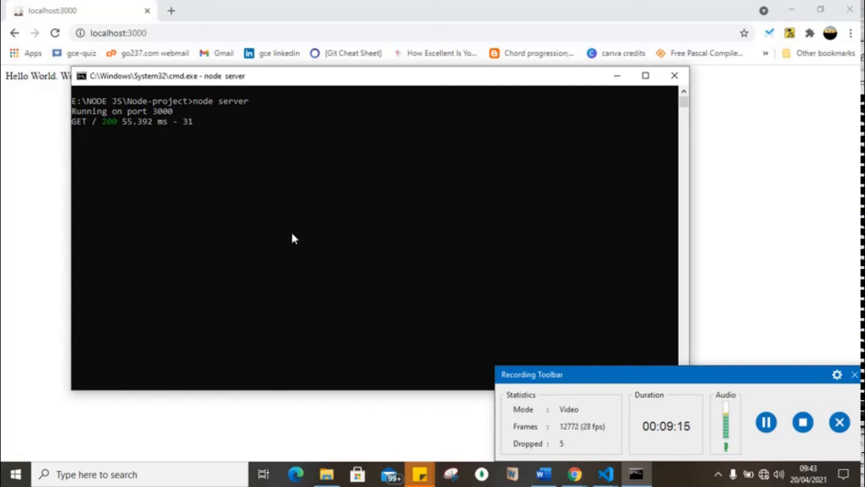
{"action": "mouse_move", "coordinate": [633, 77]}
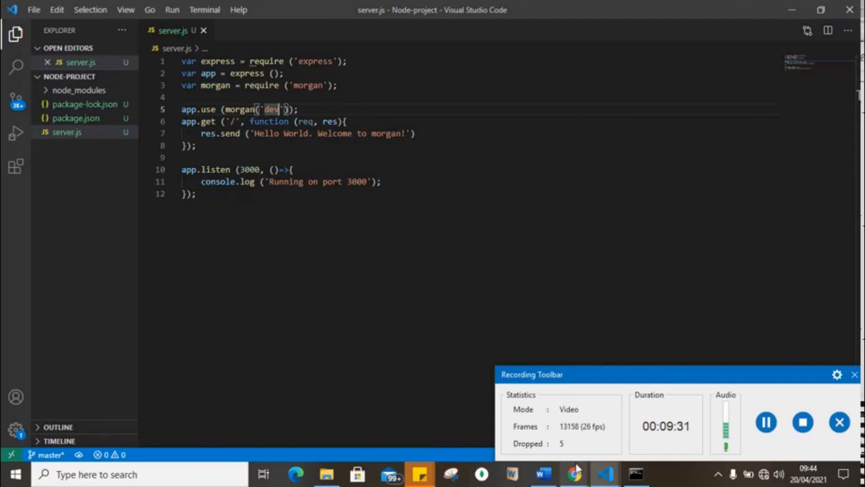
- Read the trycoder notes on morgan's dev, combined and tiny formats, then return to server.js
{"action": "left_click", "coordinate": [573, 473]}
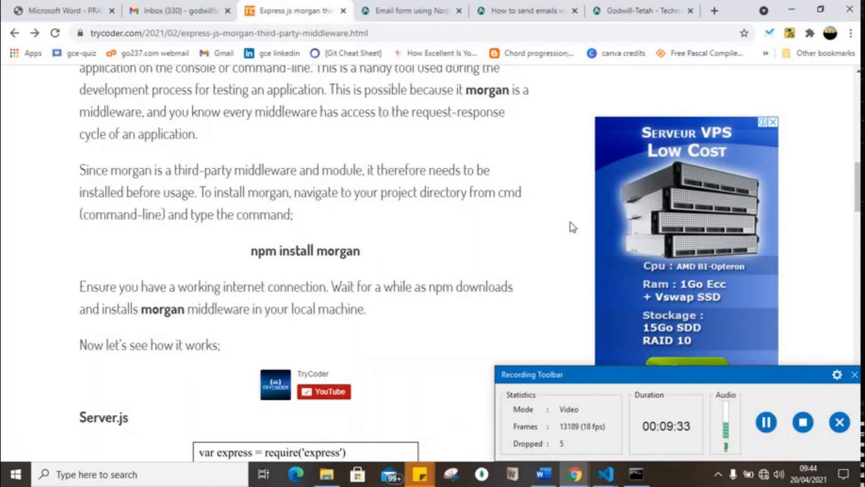
{"action": "scroll", "scroll_direction": "down", "scroll_amount": 3}
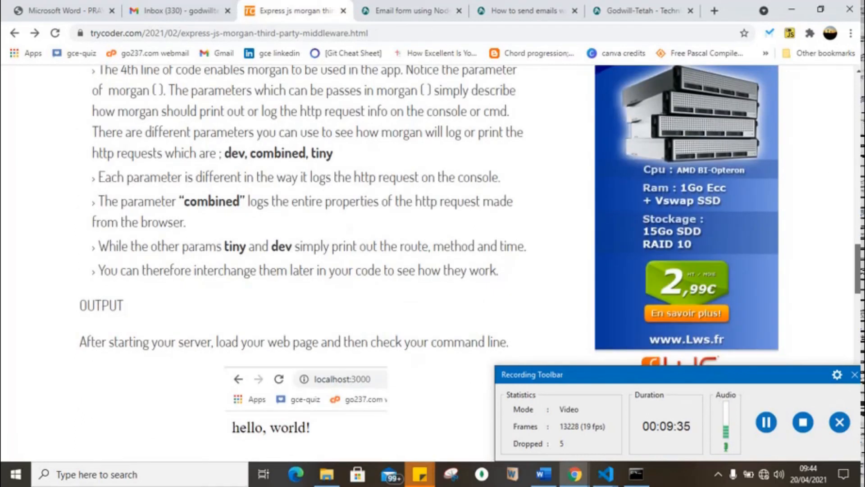
{"action": "scroll", "scroll_direction": "down", "scroll_amount": 3}
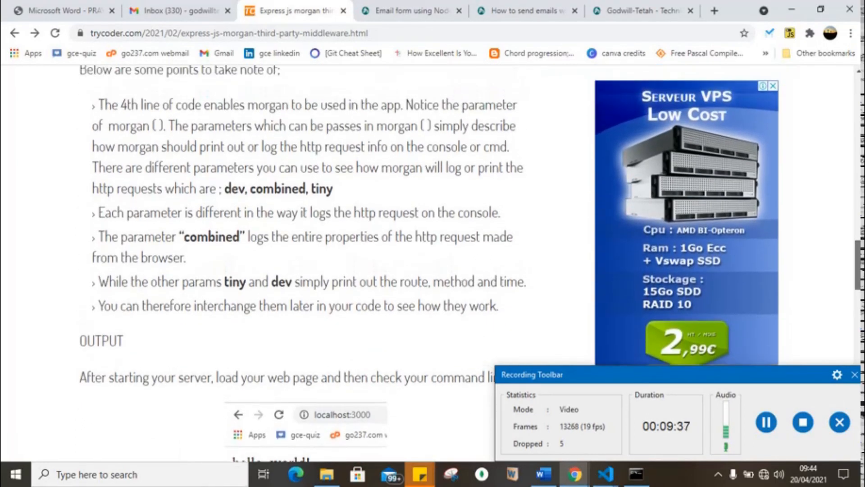
{"action": "scroll", "scroll_direction": "down", "scroll_amount": 3}
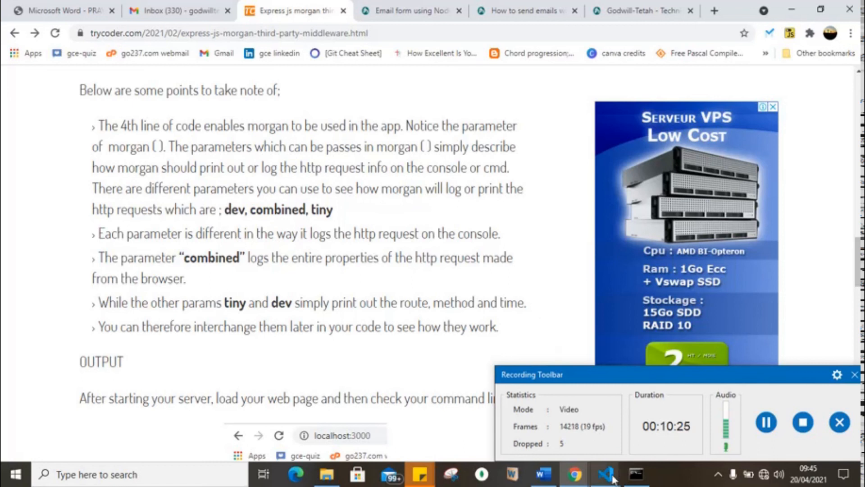
{"action": "left_click", "coordinate": [605, 474]}
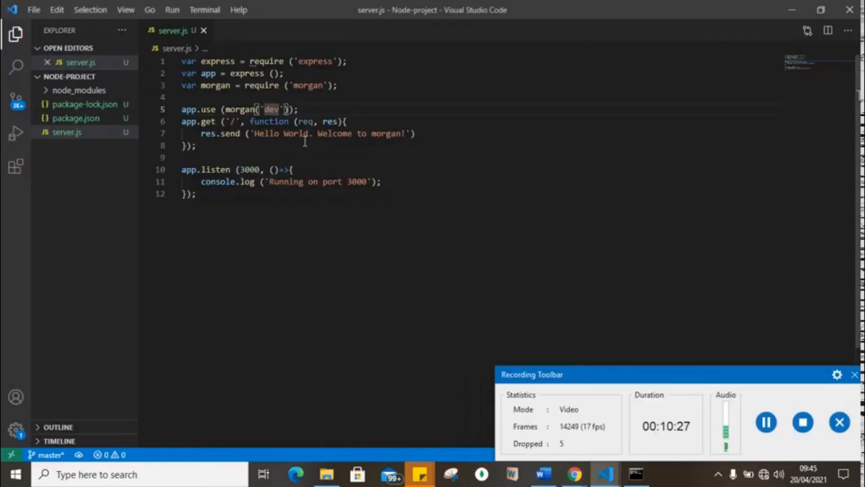
- Change morgan('dev') to morgan('tiny') on line 5 and save server.js
{"action": "type", "text": "d"}
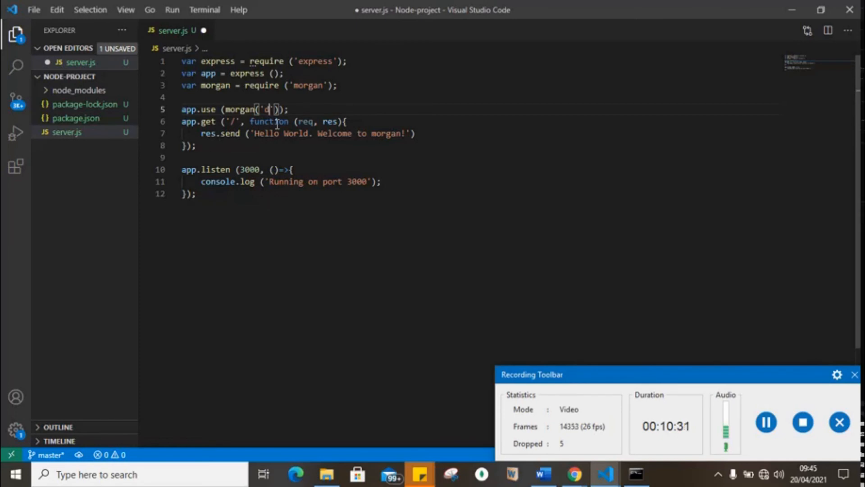
{"action": "type", "text": "tiny"}
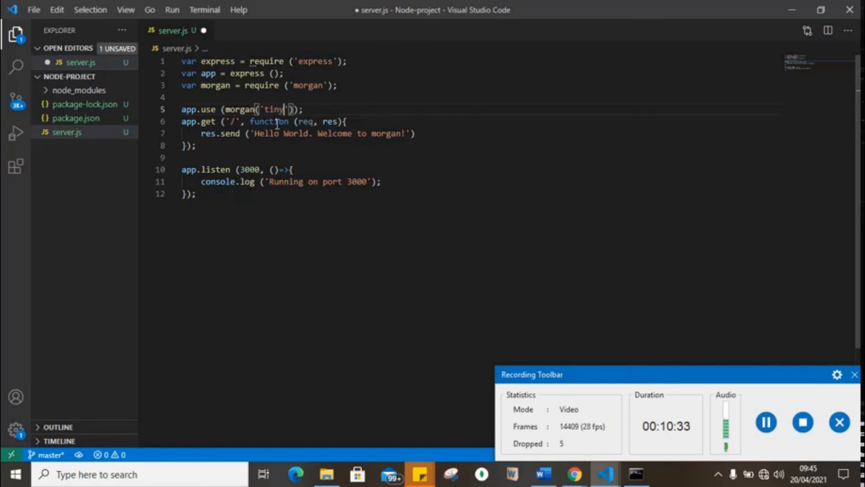
{"action": "key", "text": "ctrl+s"}
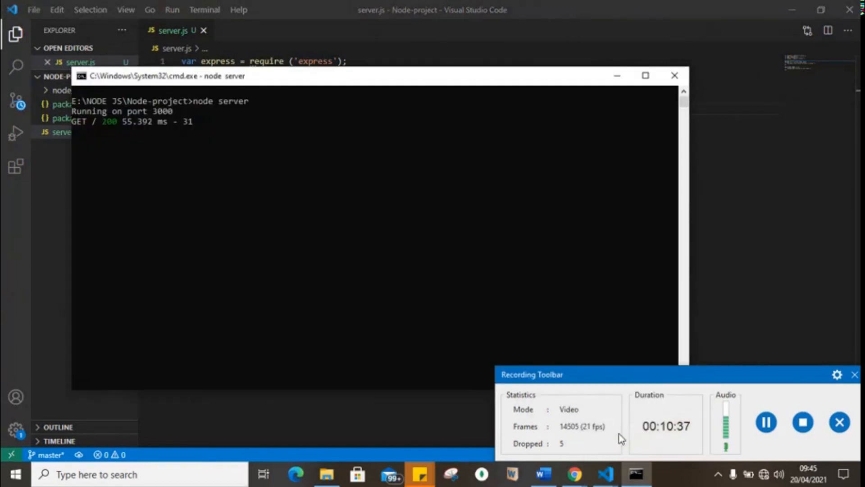
- Restart the server and view the tiny-format log of 'GET / 304' and a favicon 404
{"action": "key", "text": "ctrl+c"}
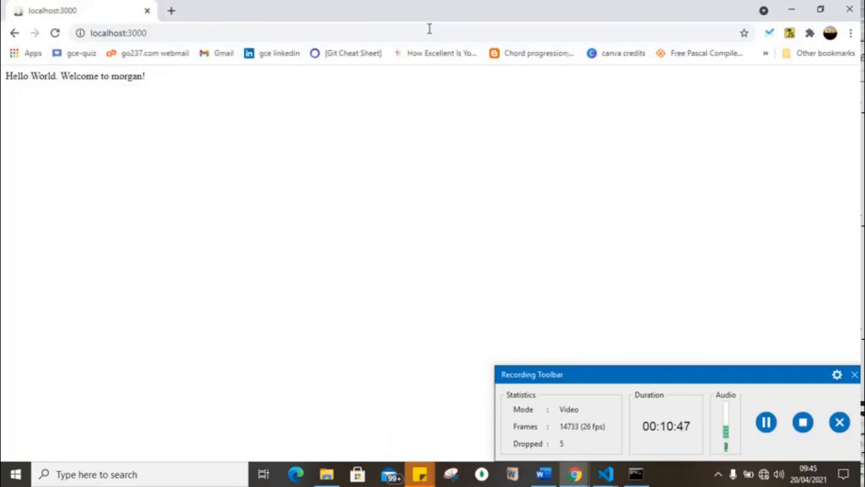
{"action": "left_click", "coordinate": [636, 474]}
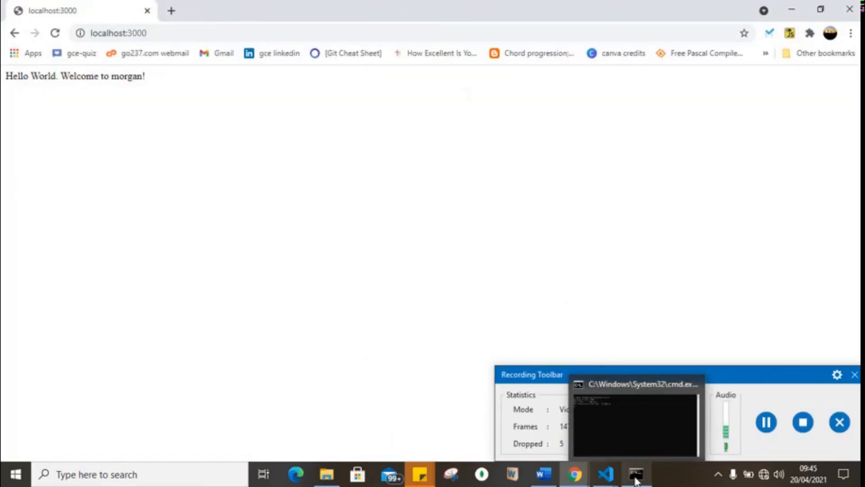
{"action": "left_click", "coordinate": [636, 474]}
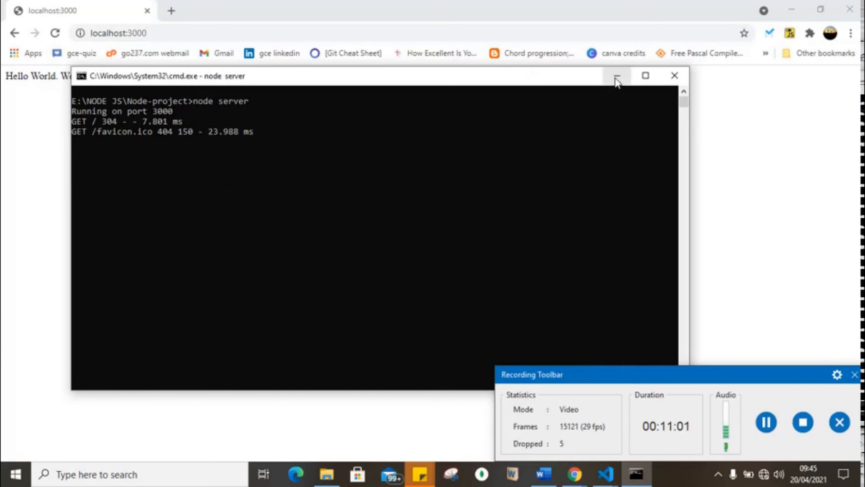
{"action": "mouse_move", "coordinate": [616, 76]}
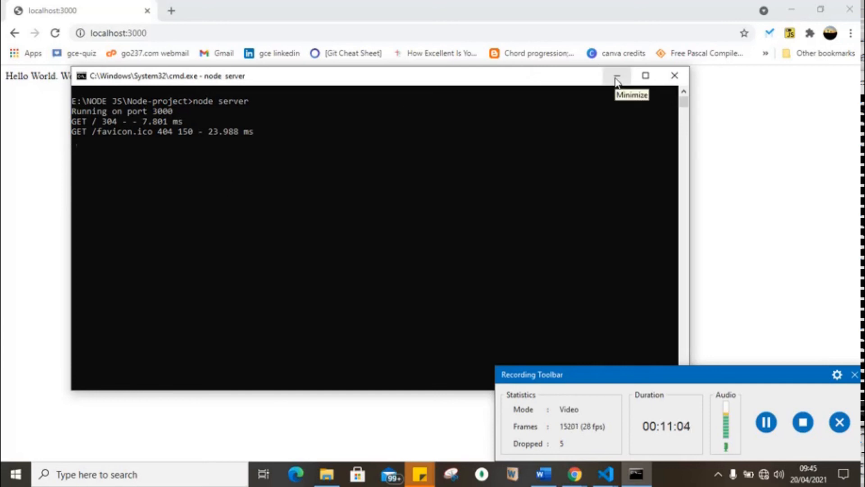